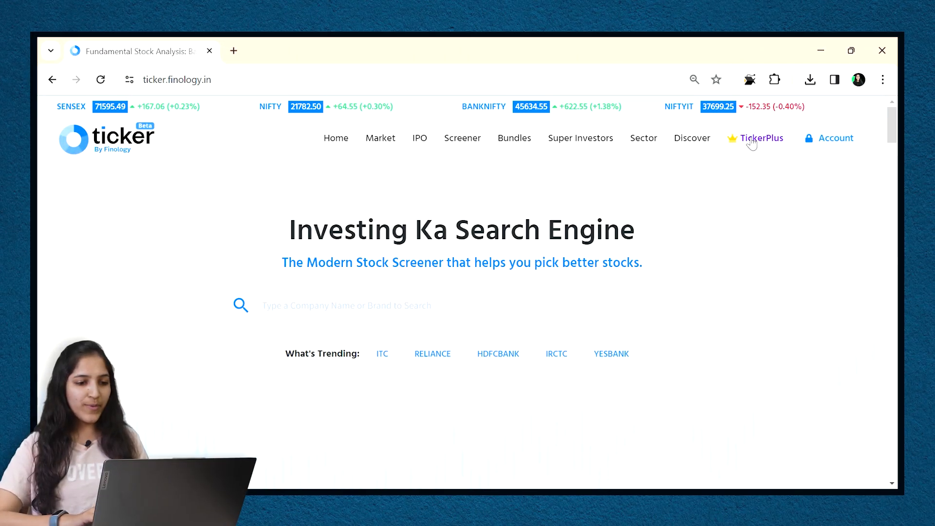
Go to the TickerPlus page and scroll through the Finology ONE valuation features
{"action": "left_click", "coordinate": [760, 138]}
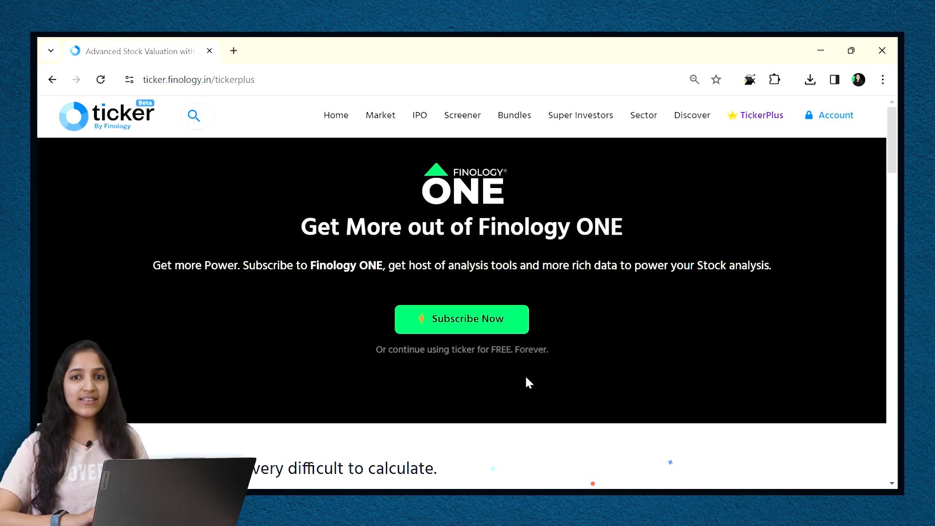
{"action": "scroll", "scroll_direction": "down", "scroll_amount": 3}
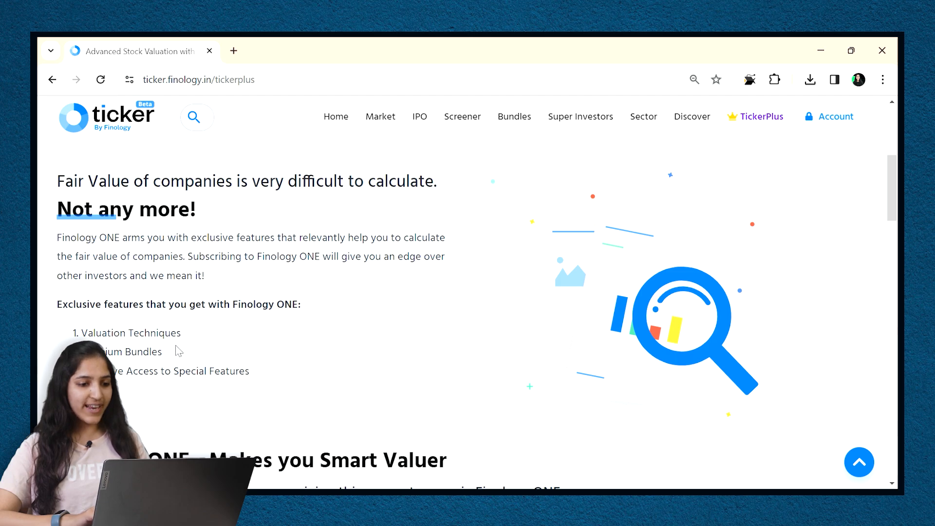
{"action": "mouse_move", "coordinate": [169, 362]}
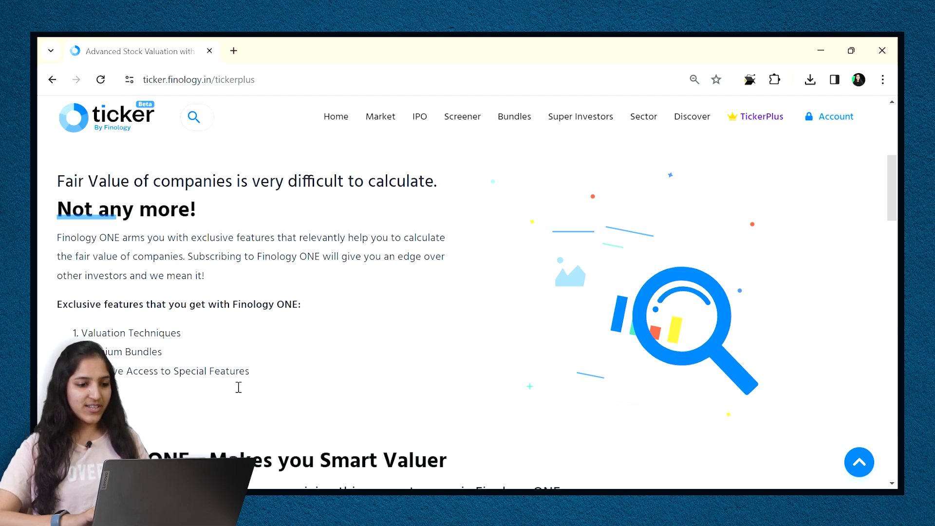
{"action": "scroll", "scroll_direction": "down", "scroll_amount": 3}
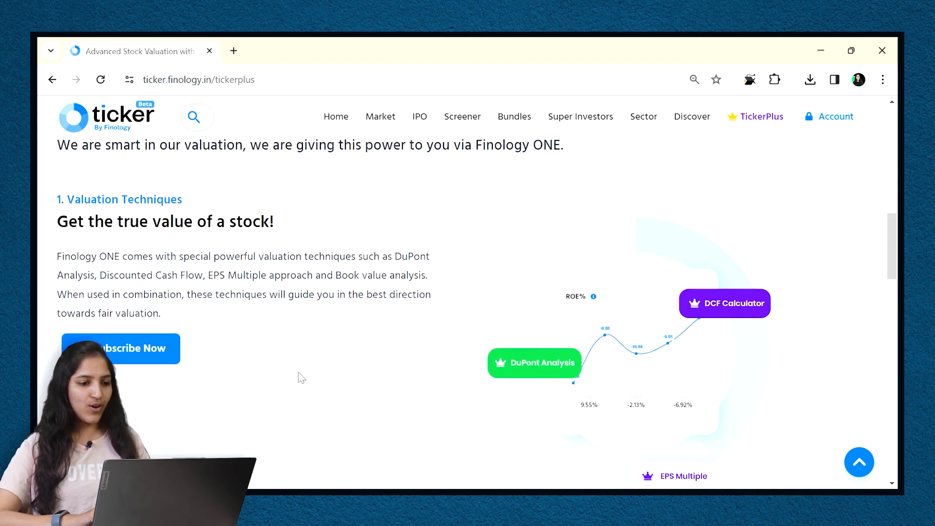
{"action": "scroll", "scroll_direction": "up", "scroll_amount": 3}
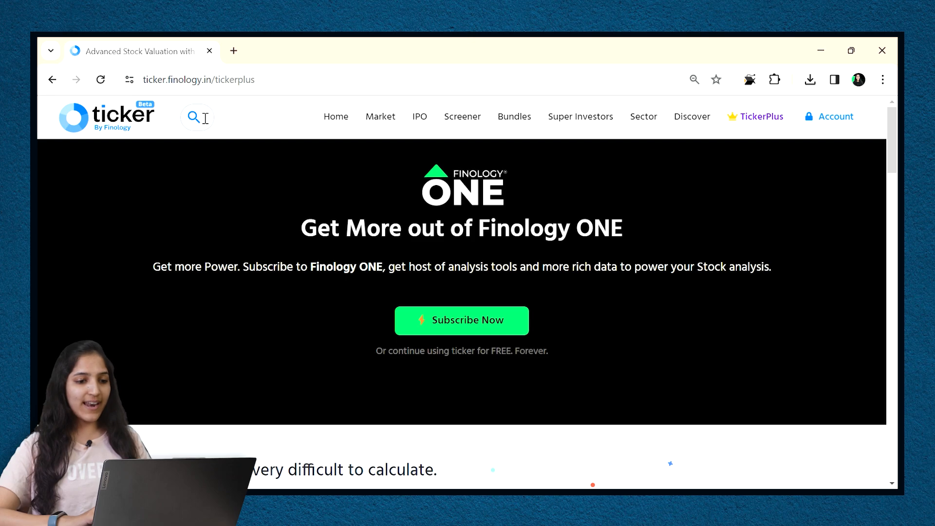
Look up Hindustan Unilever and open peer Godrej Consumer Products in a new tab
{"action": "left_click", "coordinate": [194, 117]}
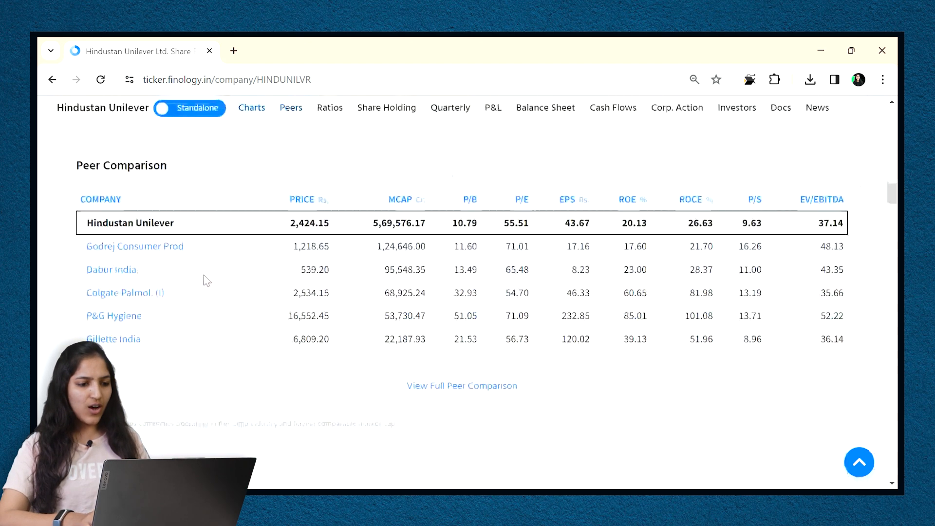
{"action": "left_click", "coordinate": [134, 245]}
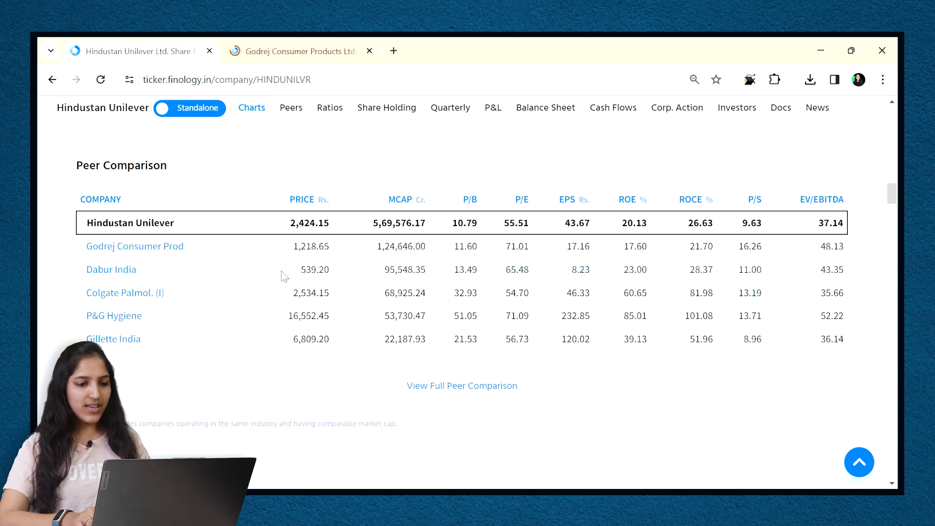
{"action": "mouse_move", "coordinate": [301, 258]}
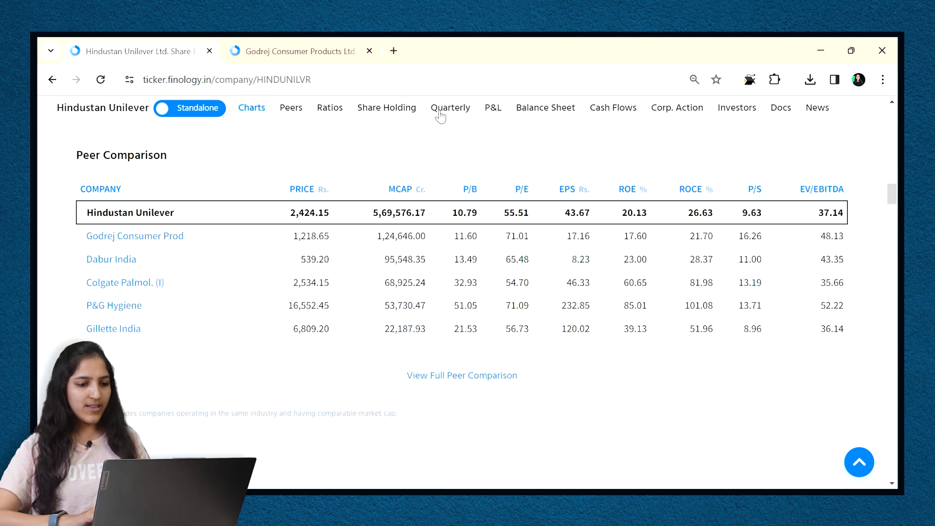
Show Godrej's quarterly results and flip between the two tabs to compare with Hindustan Unilever's
{"action": "left_click", "coordinate": [298, 51]}
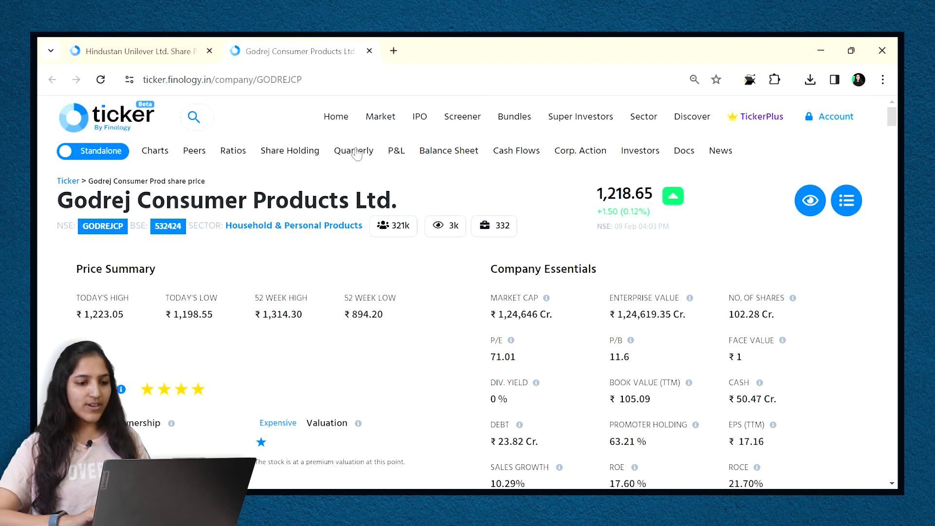
{"action": "left_click", "coordinate": [353, 150]}
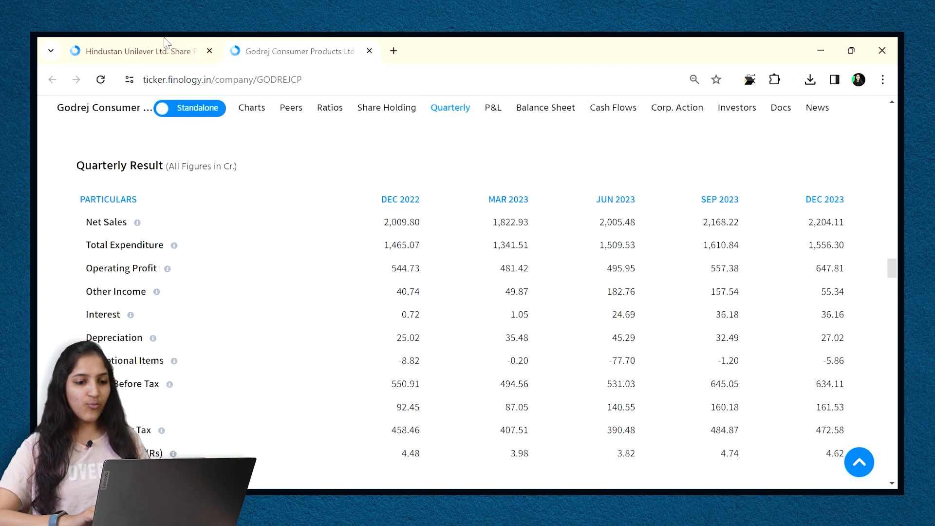
{"action": "left_click", "coordinate": [138, 50]}
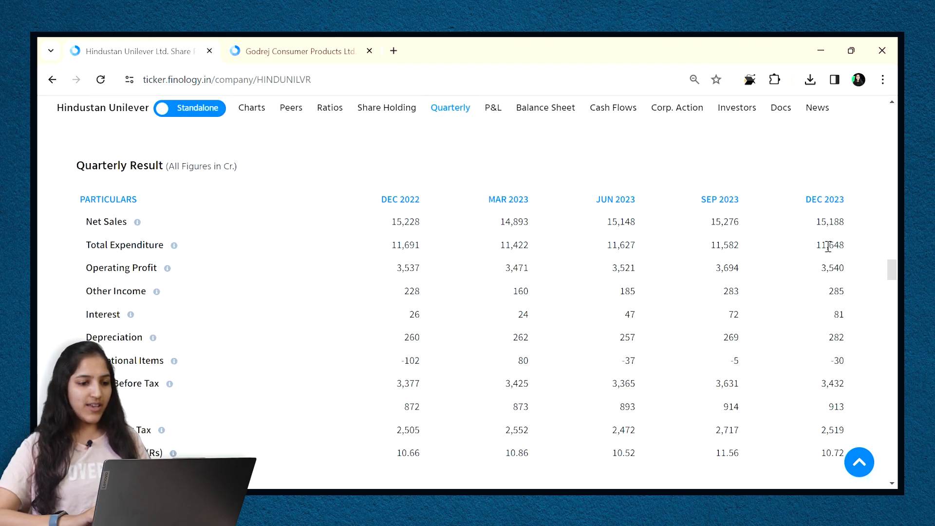
{"action": "left_click", "coordinate": [296, 51]}
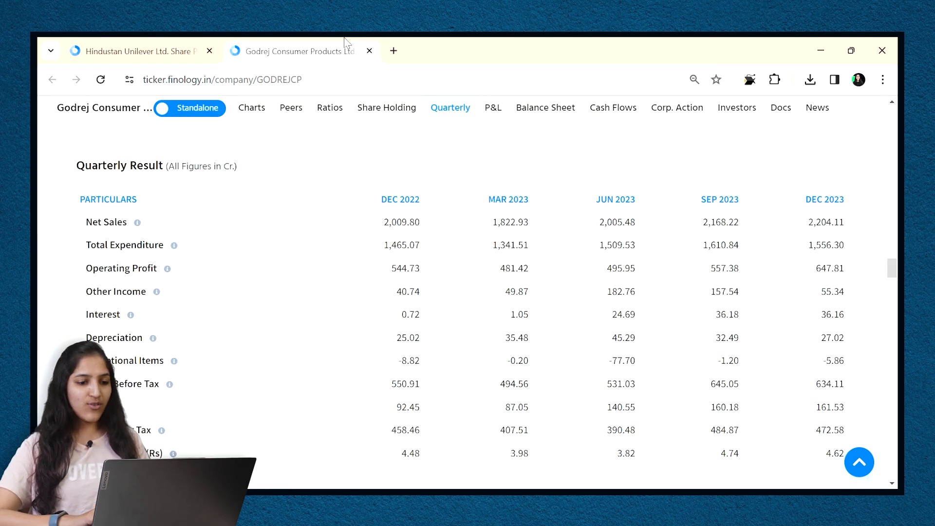
{"action": "left_click", "coordinate": [131, 51]}
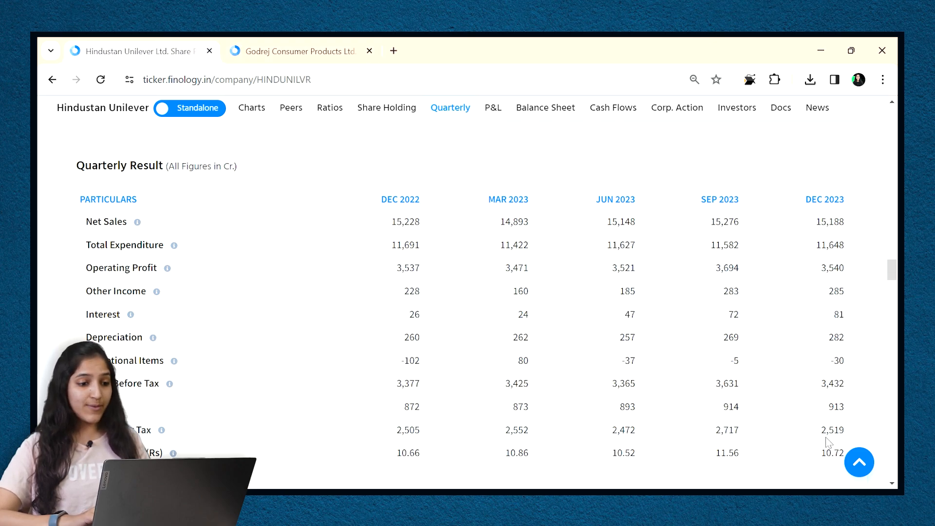
{"action": "left_click", "coordinate": [297, 50]}
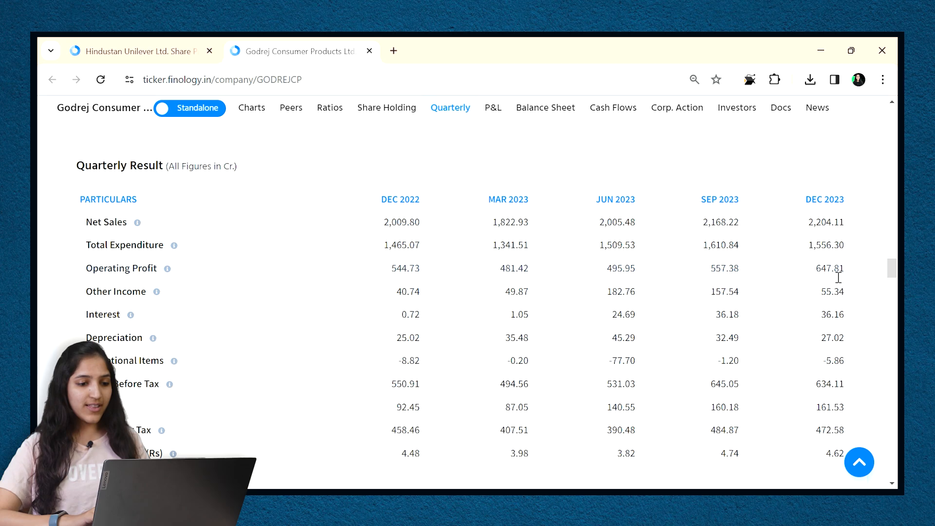
{"action": "double_click", "coordinate": [829, 431]}
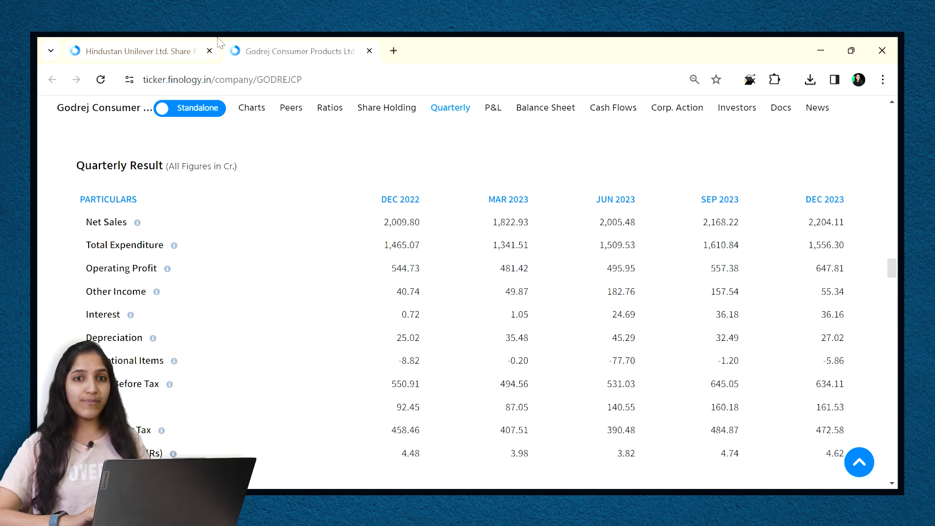
{"action": "left_click", "coordinate": [131, 51]}
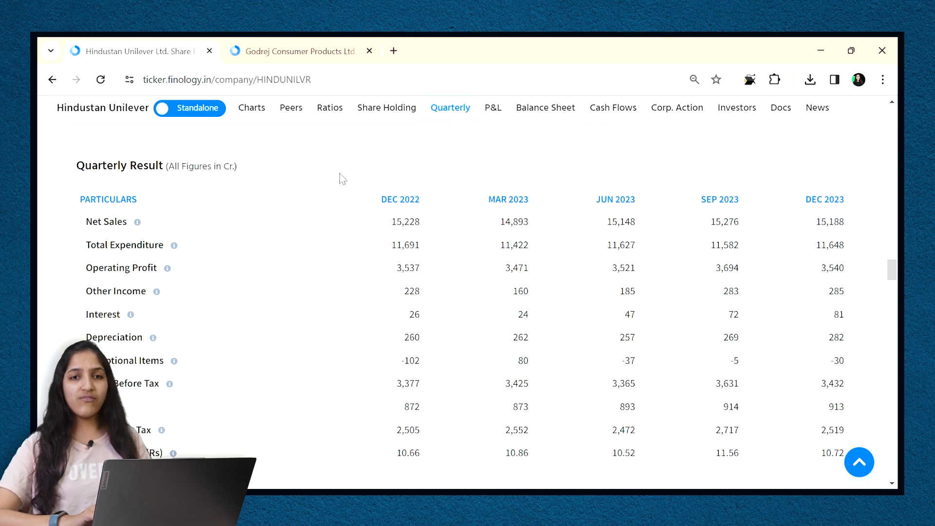
{"action": "mouse_move", "coordinate": [888, 261]}
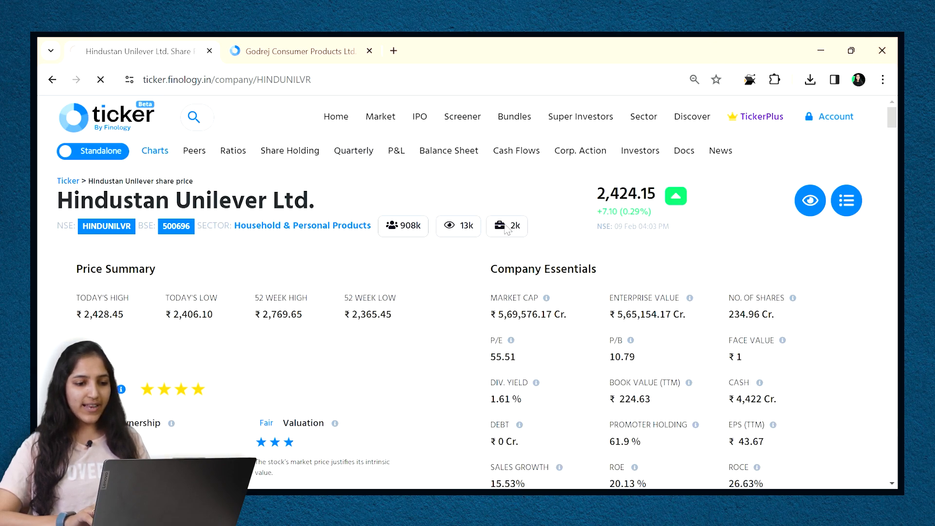
Log in to the Finology account and return to the Hindustan Unilever tab
{"action": "left_click", "coordinate": [834, 116]}
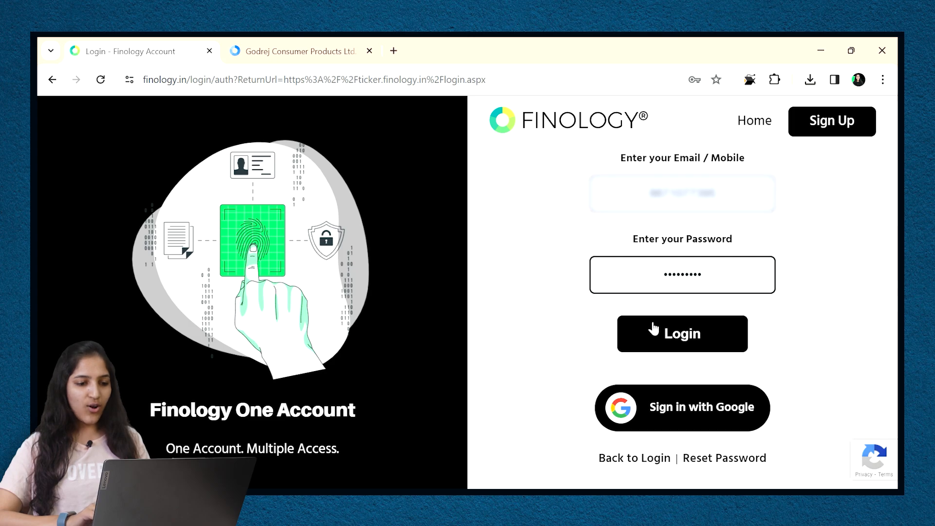
{"action": "left_click", "coordinate": [682, 334]}
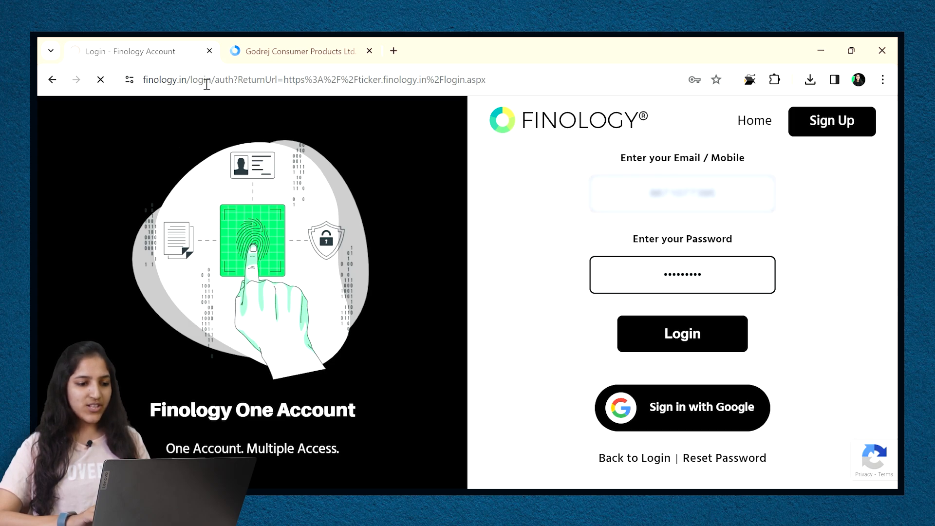
{"action": "left_click", "coordinate": [682, 333]}
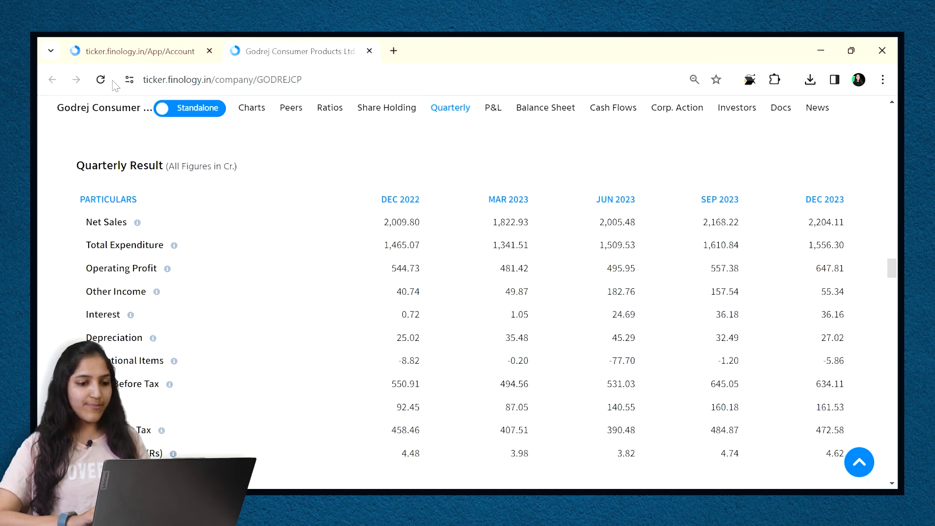
{"action": "left_click", "coordinate": [140, 51]}
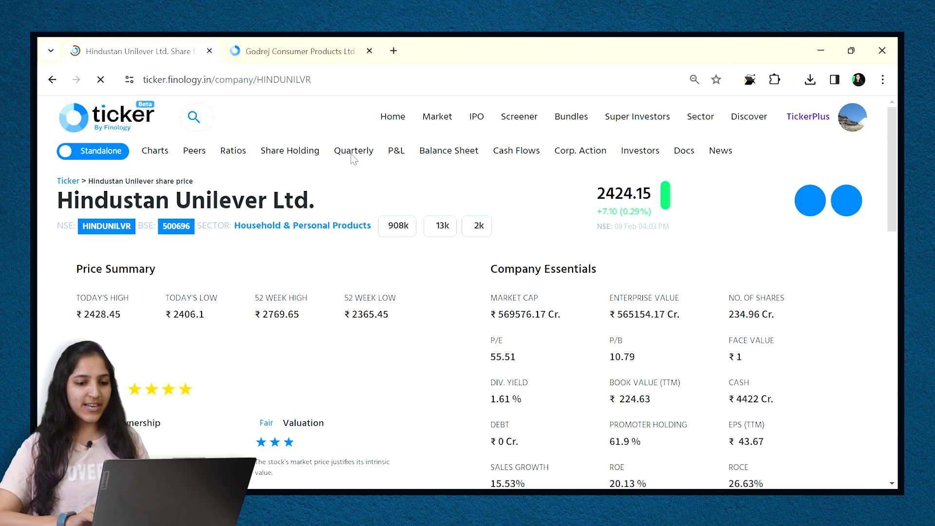
Show Hindustan Unilever's quarterly results with percentage-of-sales figures and compare against Godrej's tab
{"action": "left_click", "coordinate": [354, 150]}
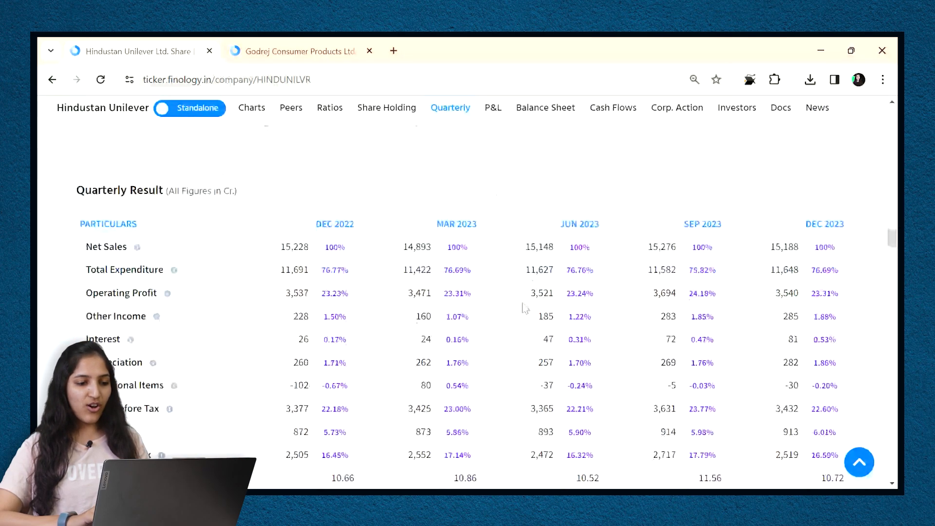
{"action": "mouse_move", "coordinate": [828, 304]}
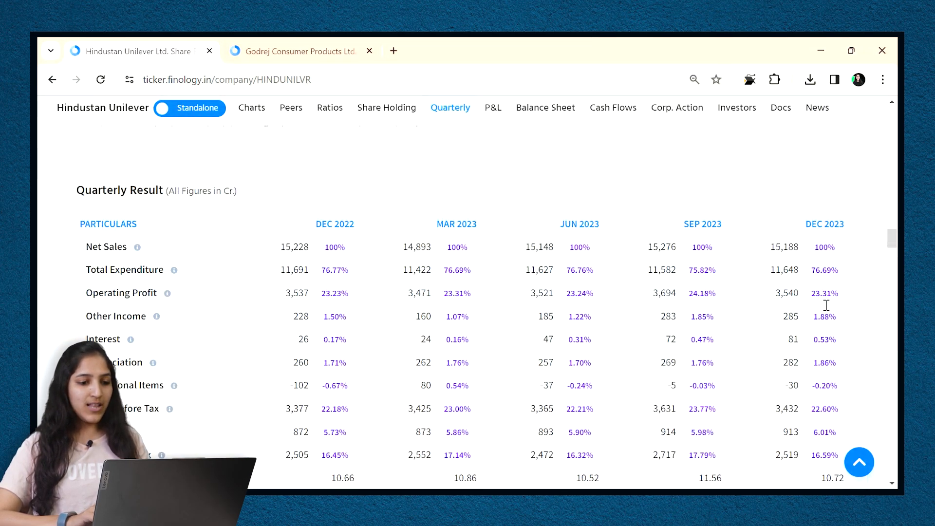
{"action": "double_click", "coordinate": [823, 293]}
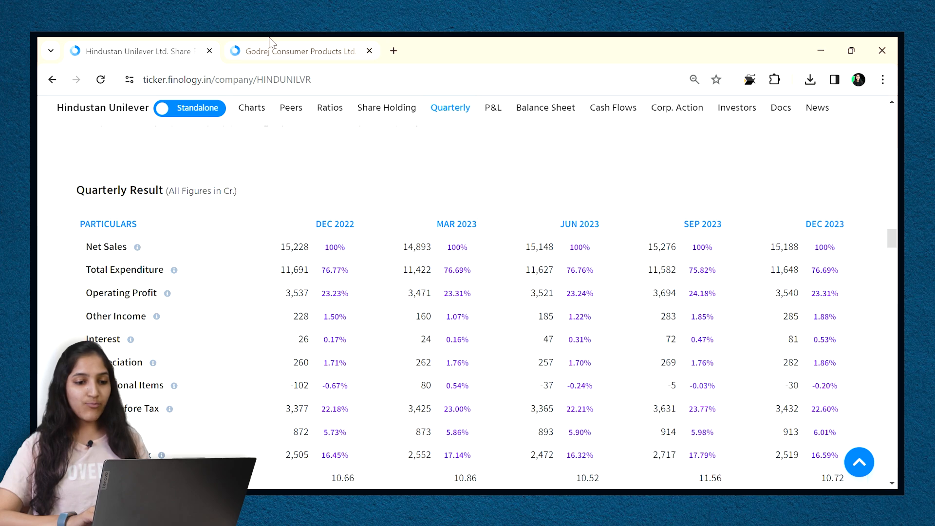
{"action": "left_click", "coordinate": [298, 50]}
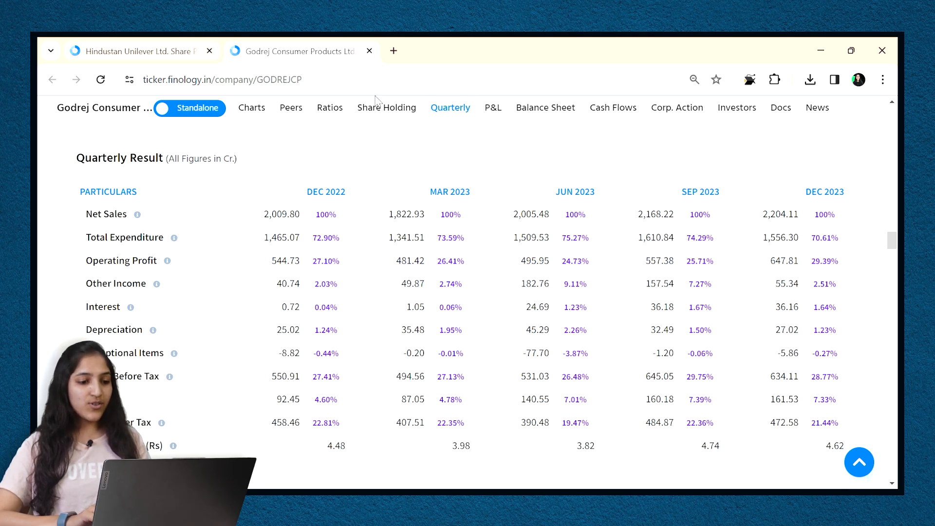
{"action": "left_click", "coordinate": [137, 51]}
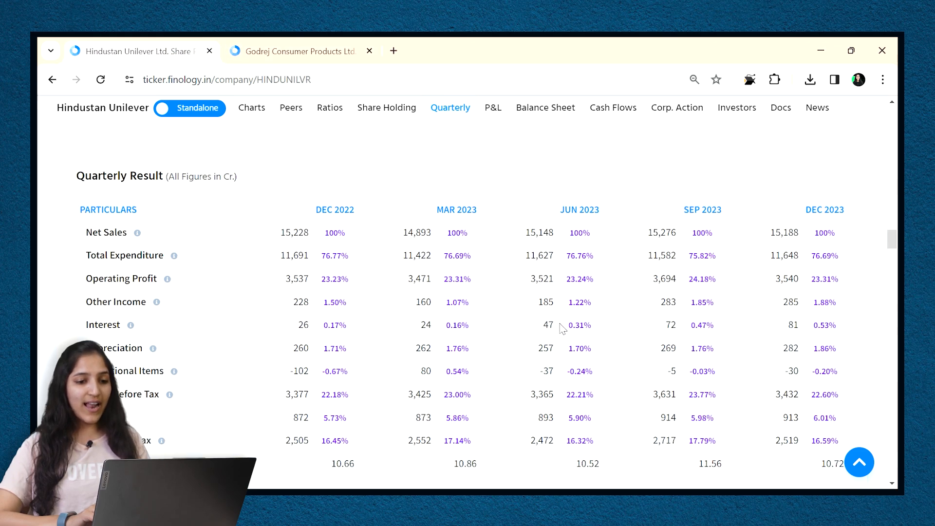
{"action": "left_click", "coordinate": [297, 50]}
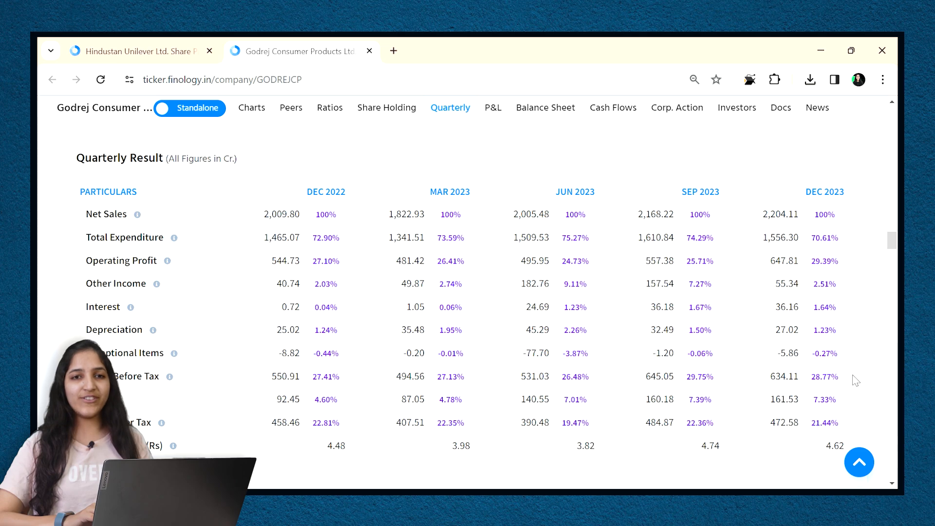
{"action": "mouse_move", "coordinate": [369, 300]}
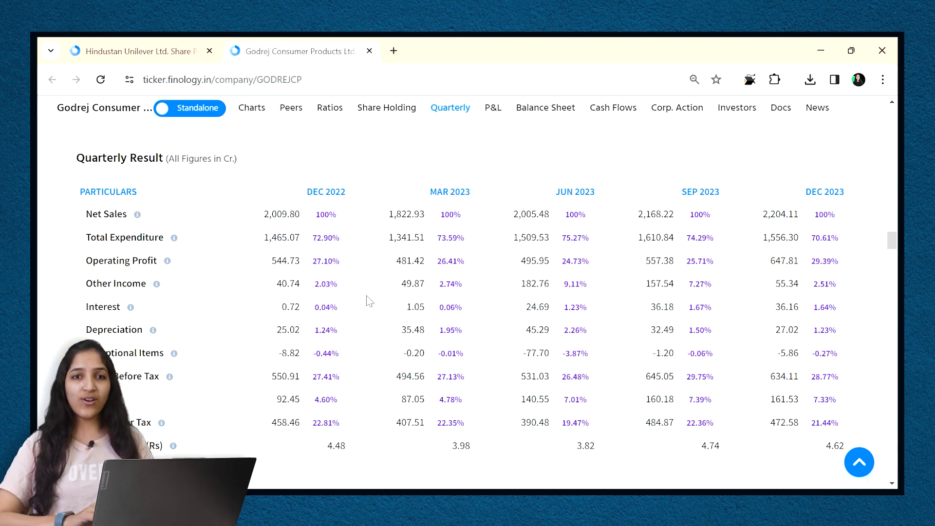
{"action": "mouse_move", "coordinate": [38, 273]}
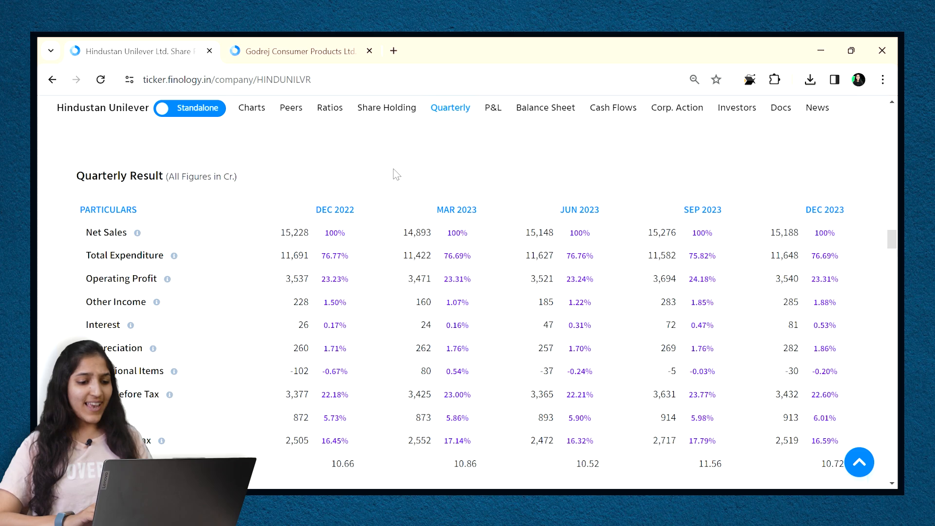
{"action": "mouse_move", "coordinate": [666, 127]}
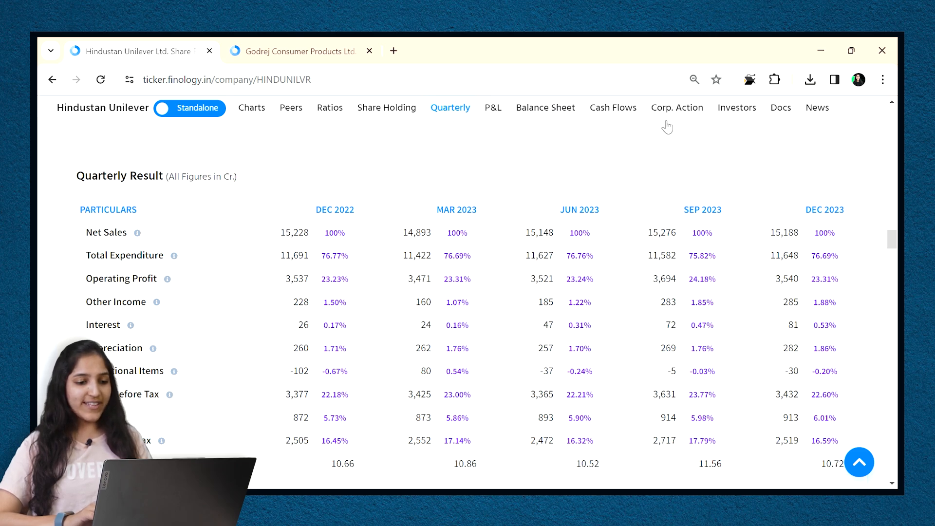
{"action": "mouse_move", "coordinate": [336, 110]}
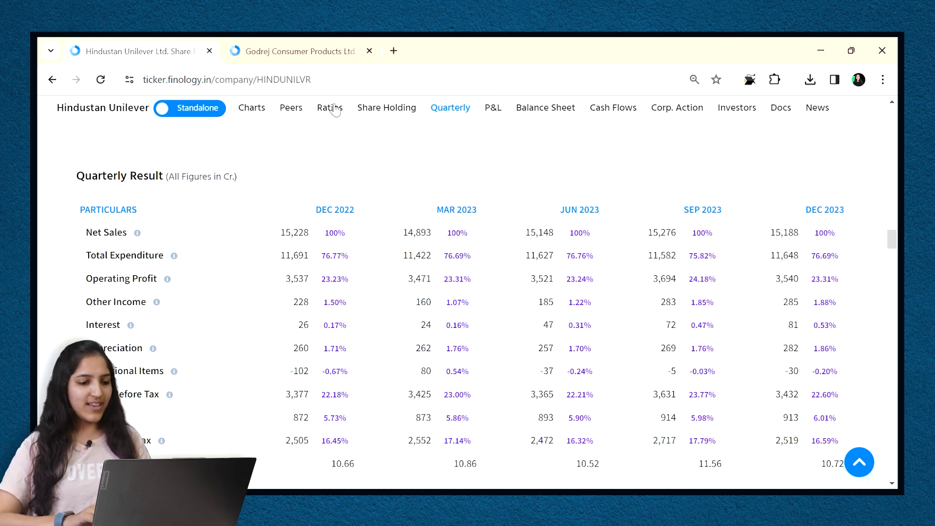
Show Hindustan Unilever's Ratios charts for sales growth, profit growth, ROE and ROCE
{"action": "left_click", "coordinate": [329, 107]}
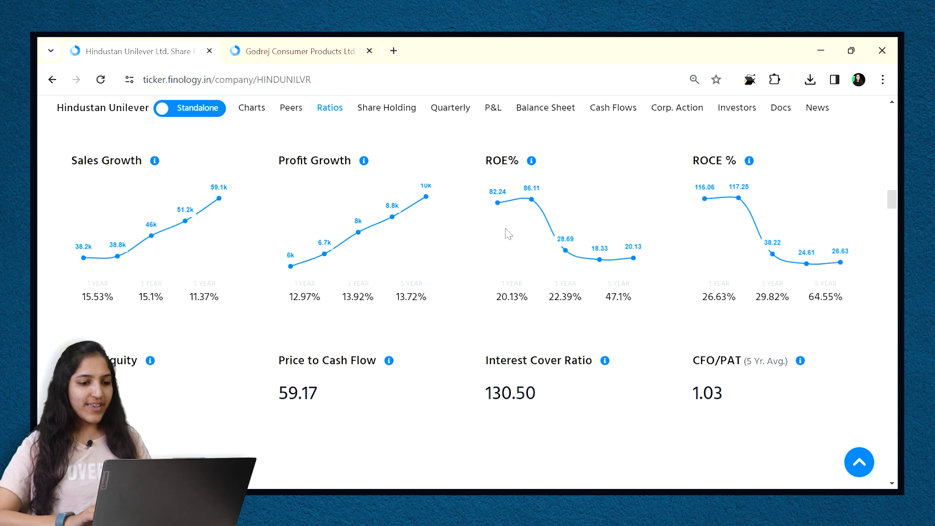
{"action": "mouse_move", "coordinate": [636, 260]}
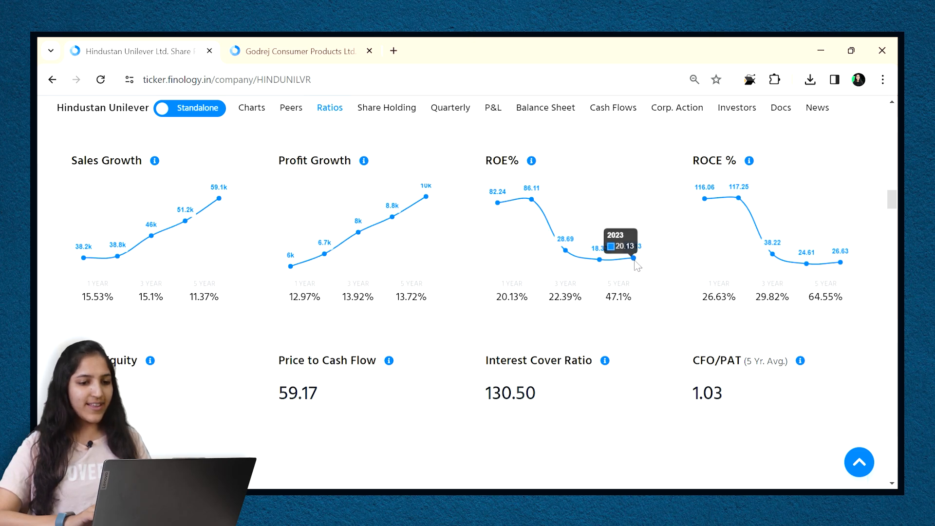
{"action": "mouse_move", "coordinate": [529, 298]}
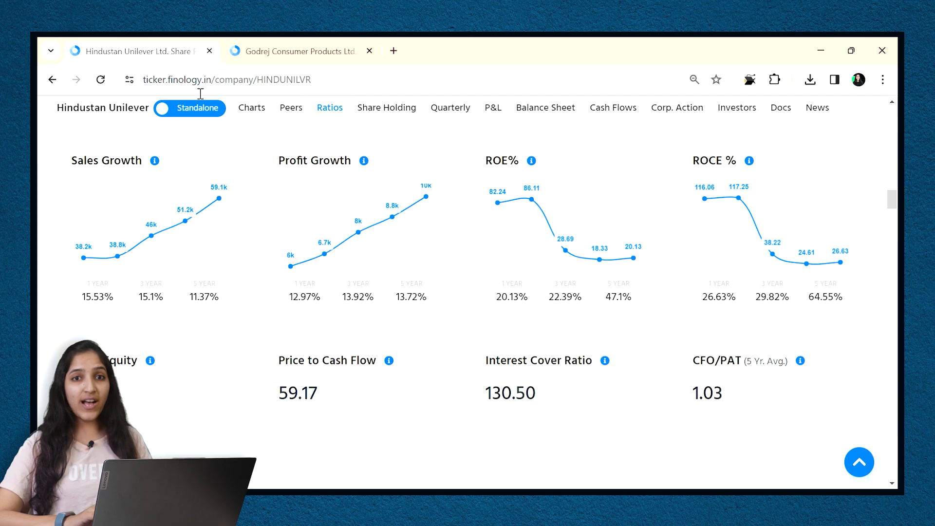
{"action": "mouse_move", "coordinate": [562, 255]}
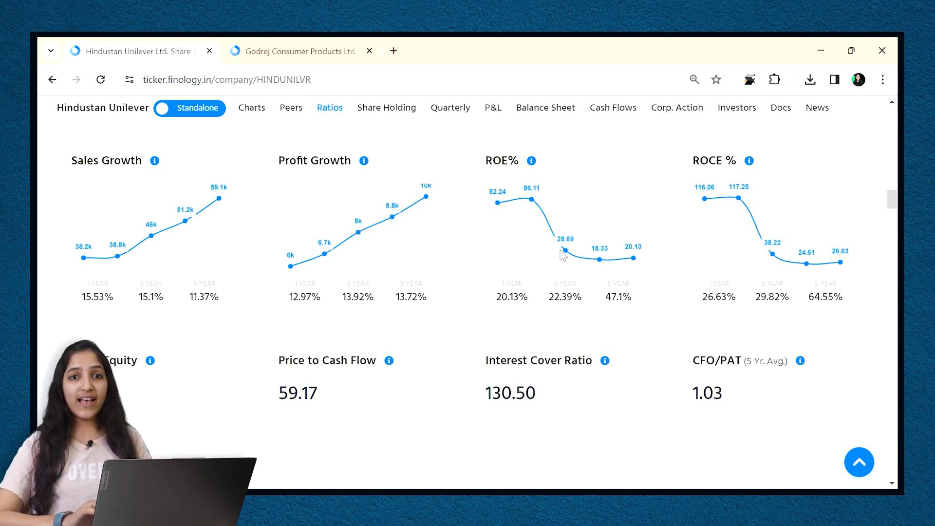
{"action": "mouse_move", "coordinate": [624, 376]}
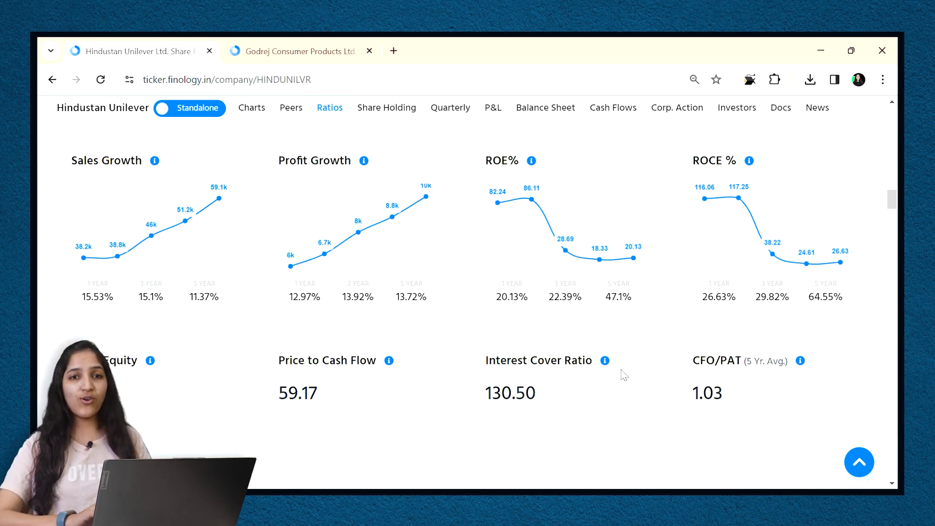
{"action": "mouse_move", "coordinate": [765, 185]}
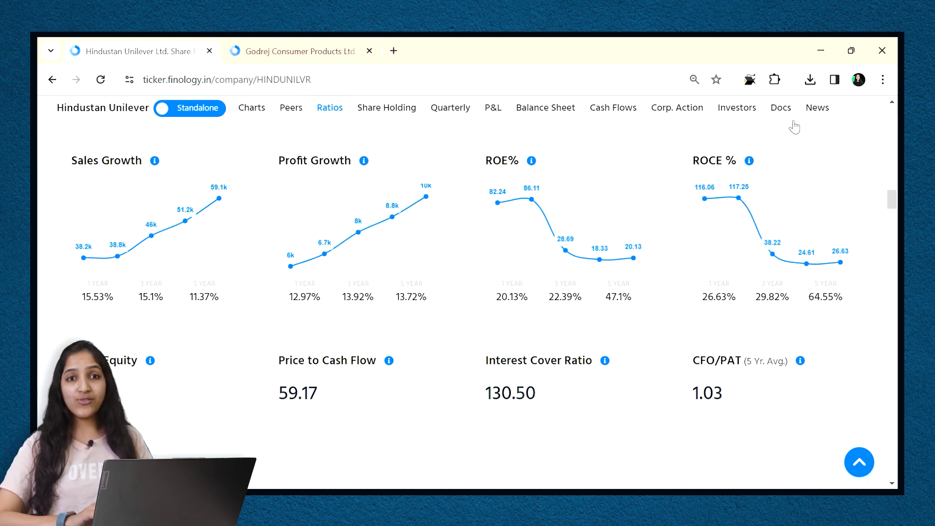
{"action": "mouse_move", "coordinate": [802, 124]}
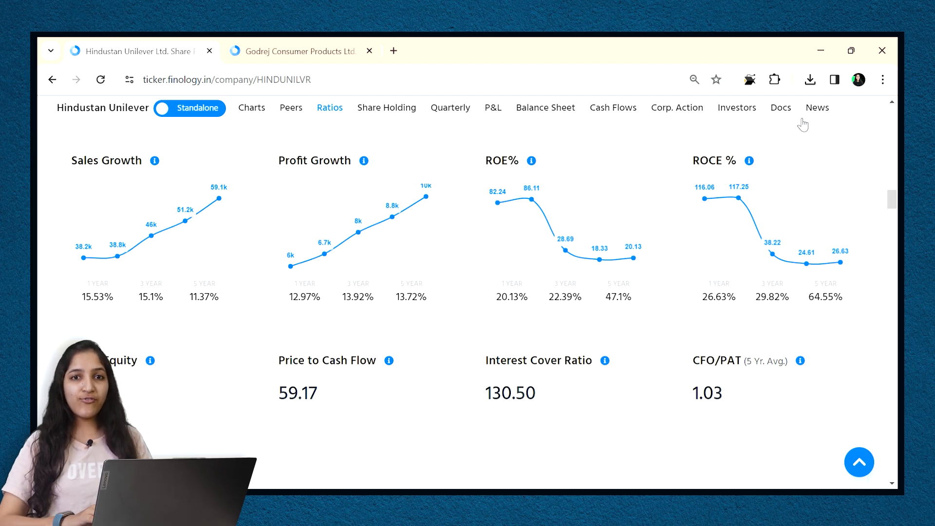
Go to the Docs section and scroll past DCF and BVPS valuation to the Du Pont table
{"action": "left_click", "coordinate": [780, 107]}
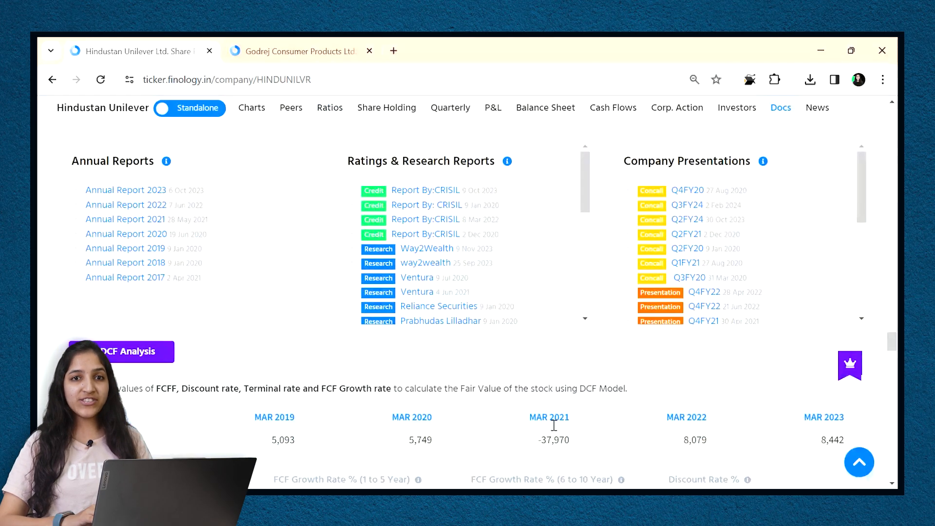
{"action": "scroll", "scroll_direction": "down", "scroll_amount": 3}
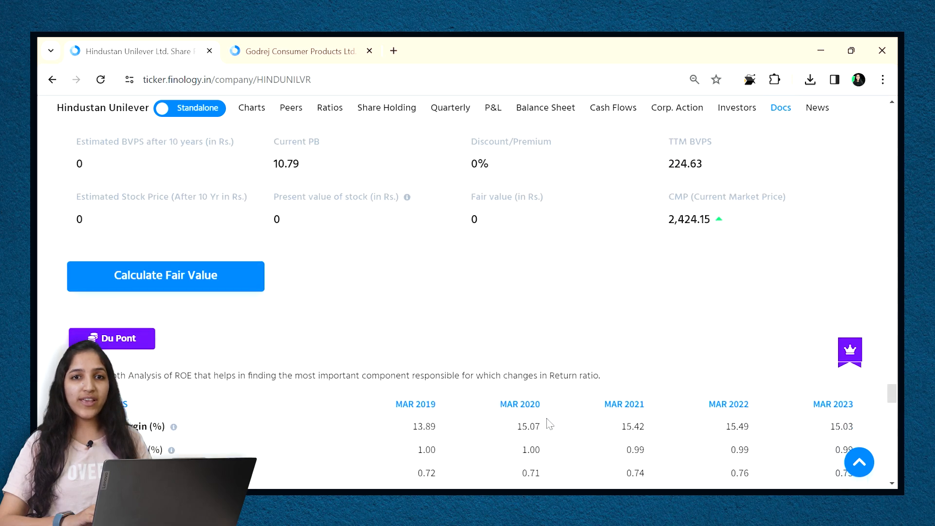
{"action": "scroll", "scroll_direction": "down", "scroll_amount": 3}
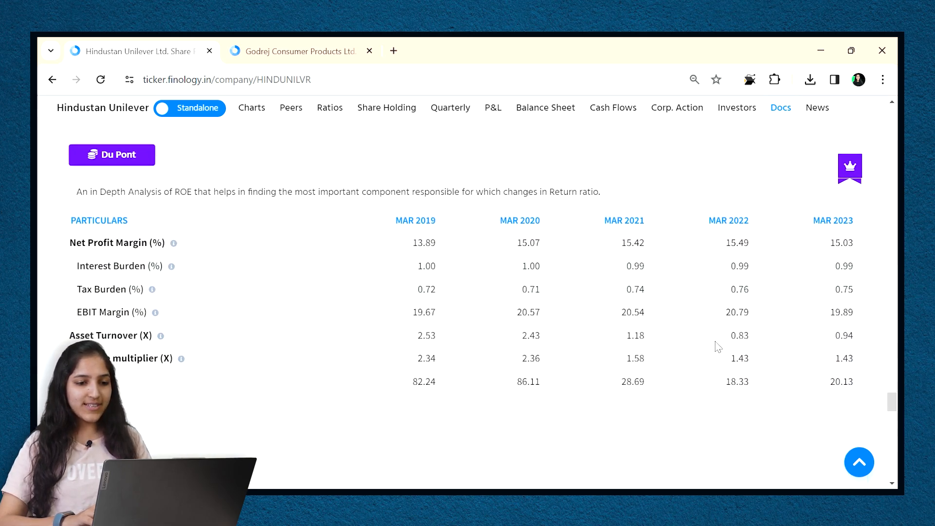
{"action": "mouse_move", "coordinate": [171, 407]}
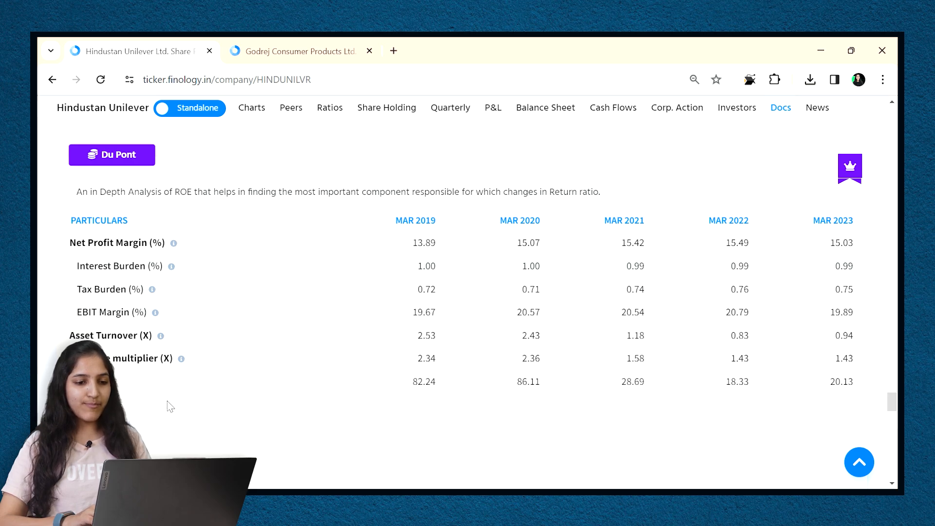
{"action": "mouse_move", "coordinate": [744, 404]}
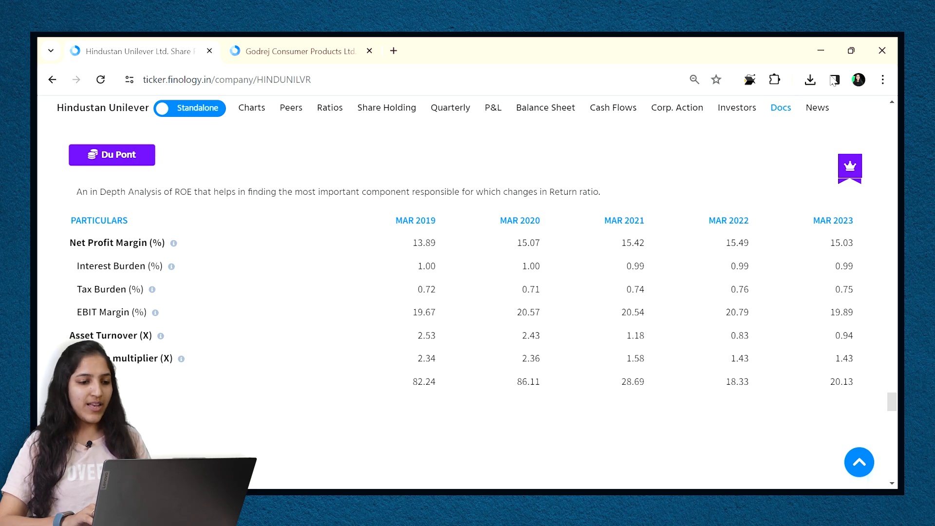
{"action": "scroll", "scroll_direction": "down", "scroll_amount": 3}
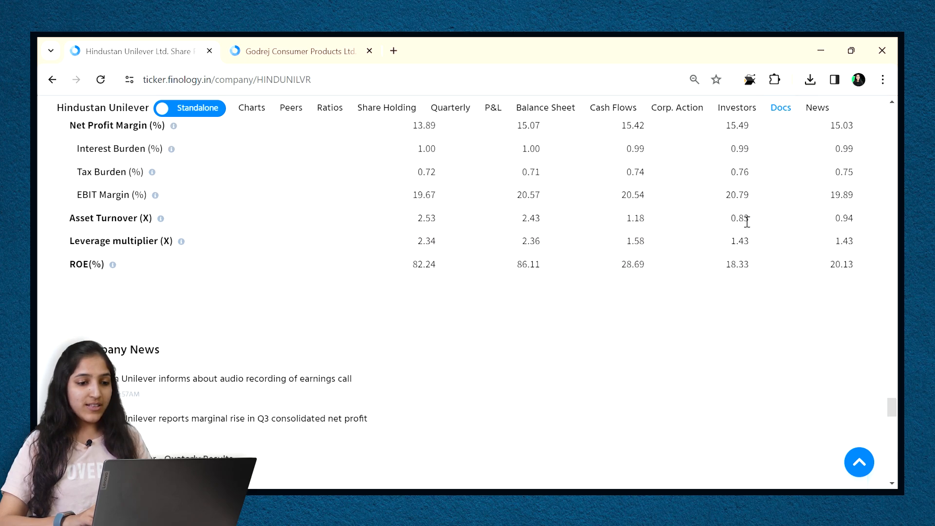
{"action": "scroll", "scroll_direction": "up", "scroll_amount": 3}
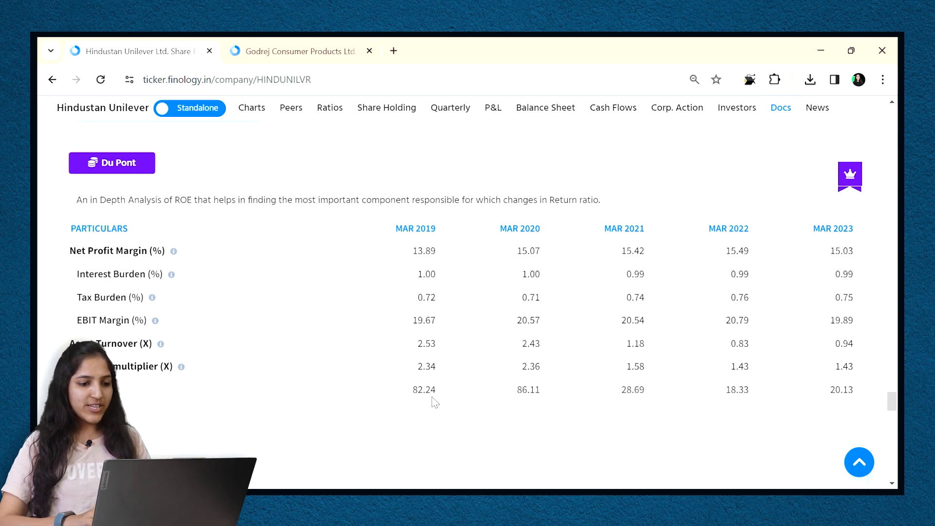
{"action": "mouse_move", "coordinate": [154, 392]}
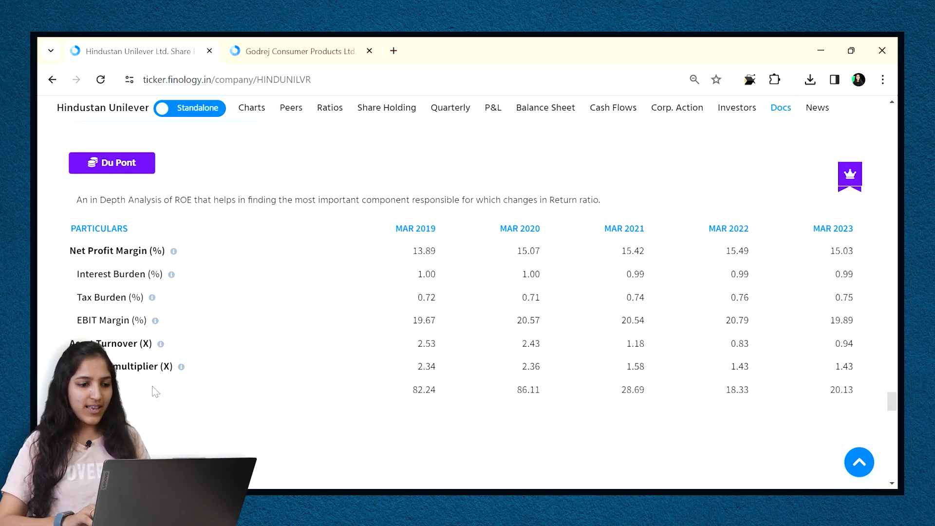
{"action": "mouse_move", "coordinate": [132, 265]}
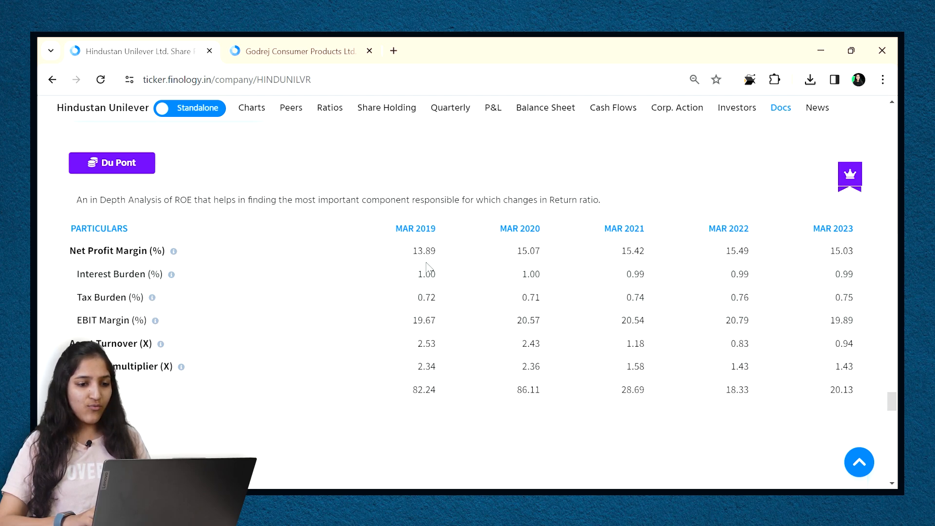
{"action": "mouse_move", "coordinate": [512, 259]}
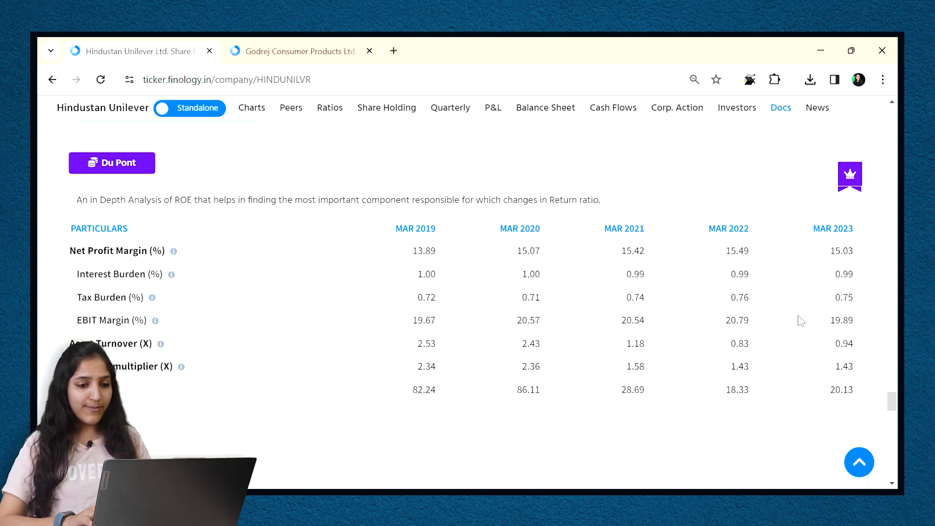
{"action": "mouse_move", "coordinate": [382, 365]}
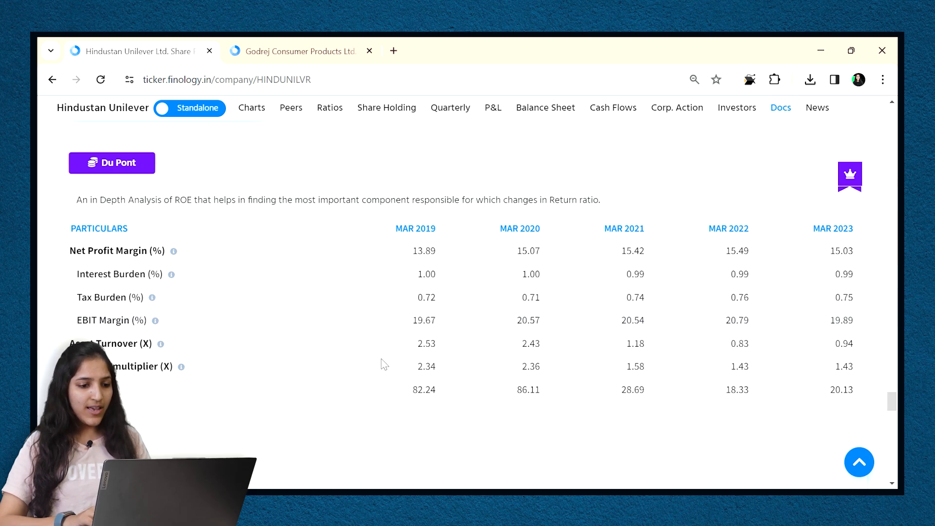
{"action": "mouse_move", "coordinate": [403, 353]}
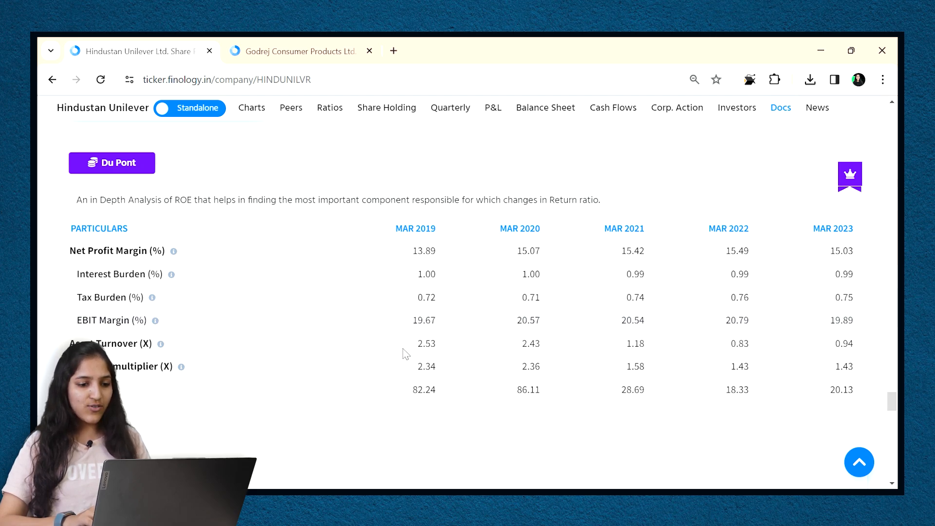
{"action": "mouse_move", "coordinate": [672, 362]}
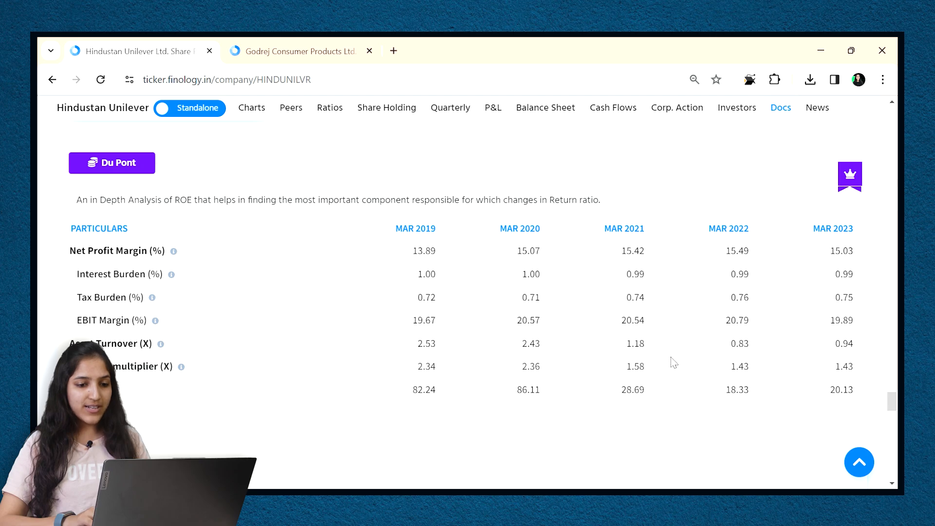
{"action": "mouse_move", "coordinate": [791, 407]}
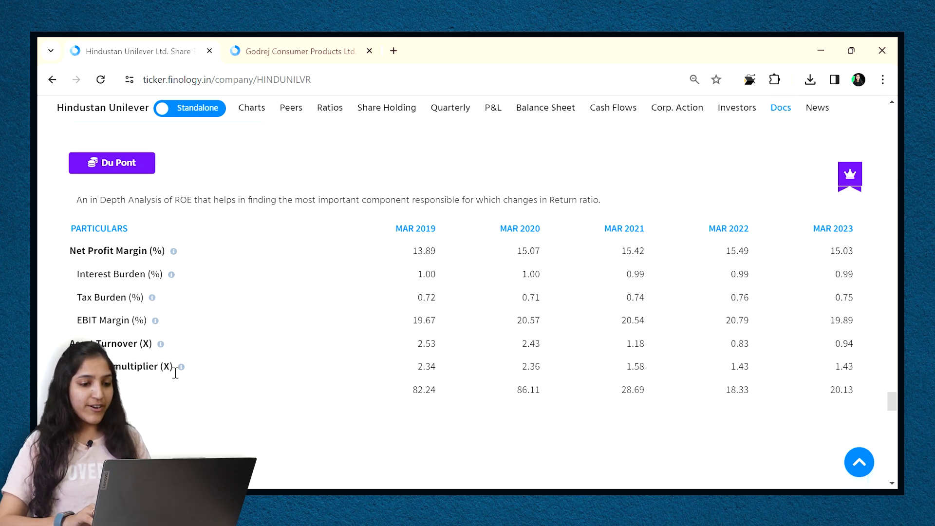
Keep Hindustan Unilever's five-year Du Pont ROE breakdown (86.11 to 20.13) in view
{"action": "double_click", "coordinate": [426, 367]}
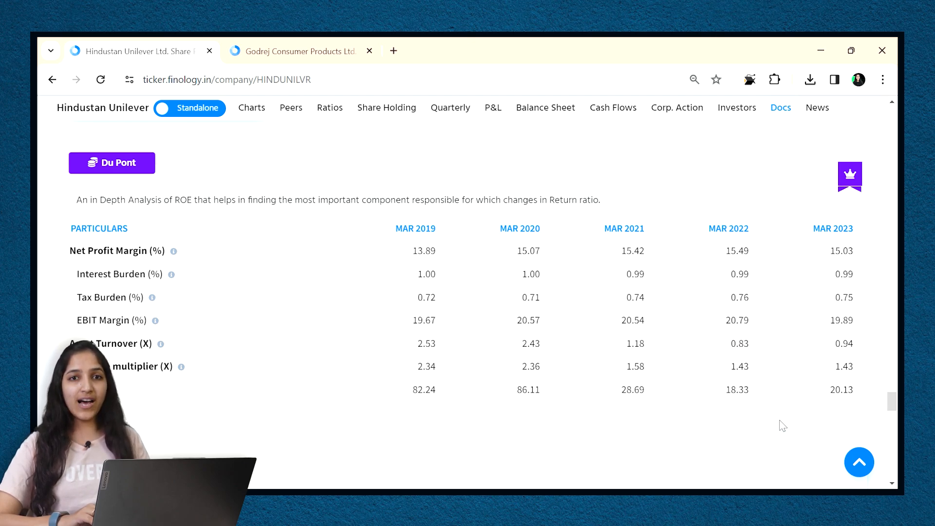
{"action": "mouse_move", "coordinate": [554, 340]}
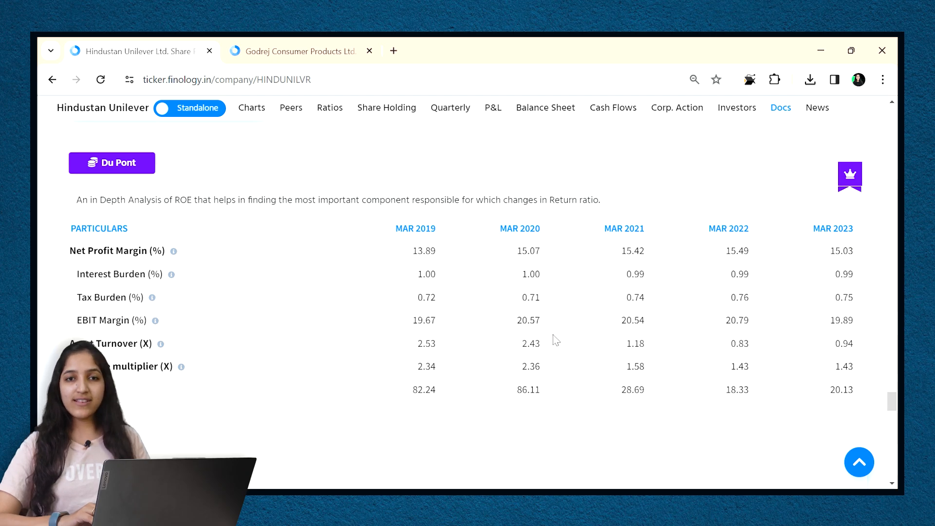
{"action": "mouse_move", "coordinate": [776, 337]}
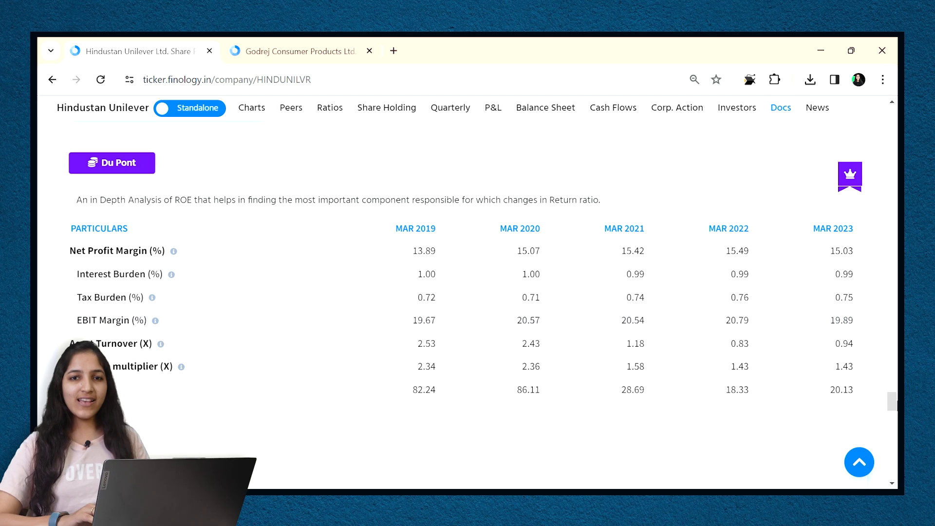
{"action": "mouse_move", "coordinate": [77, 117]}
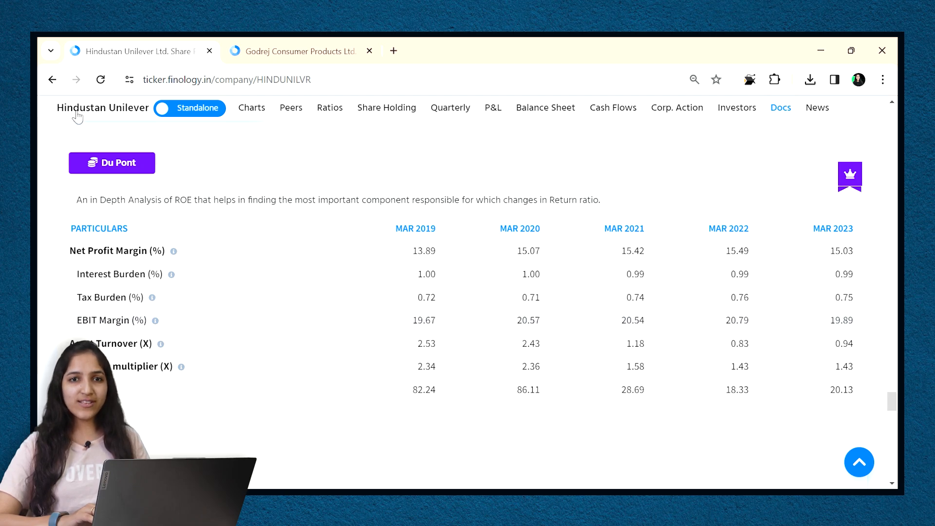
Switch to Godrej Consumer Products and scroll through its DCF, Earnings Multiple and BVPS calculators
{"action": "left_click", "coordinate": [297, 50]}
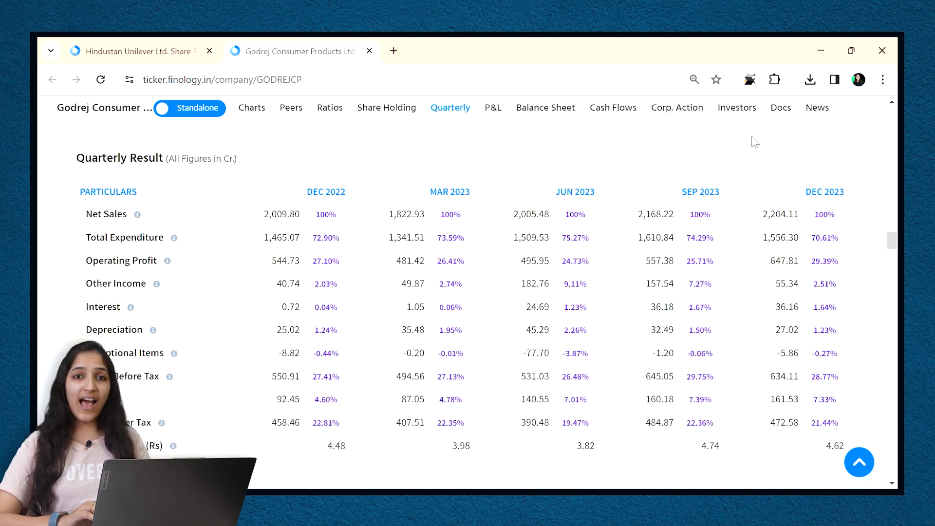
{"action": "scroll", "scroll_direction": "down", "scroll_amount": 3}
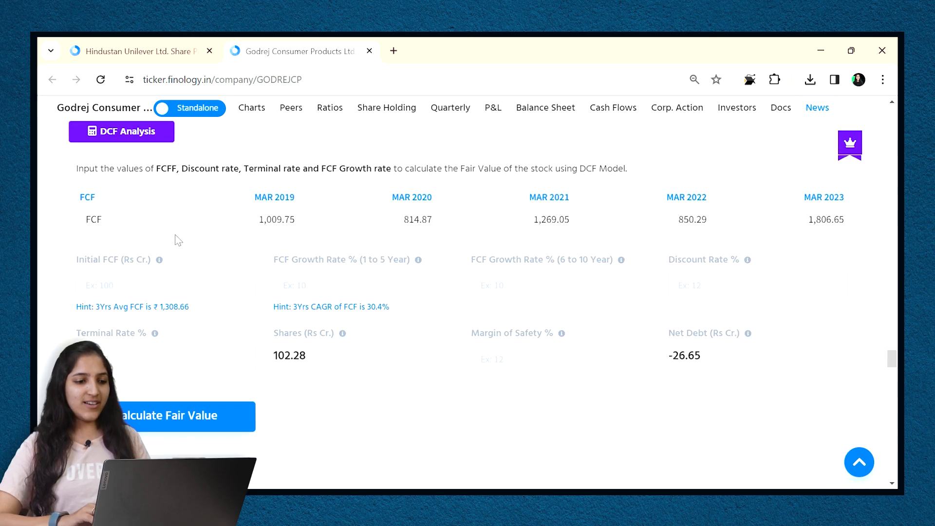
{"action": "scroll", "scroll_direction": "down", "scroll_amount": 3}
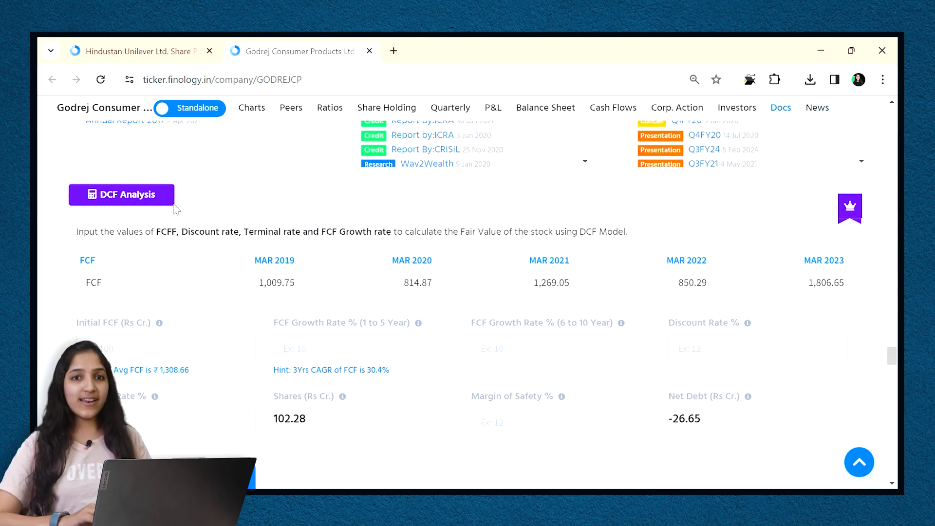
{"action": "scroll", "scroll_direction": "down", "scroll_amount": 3}
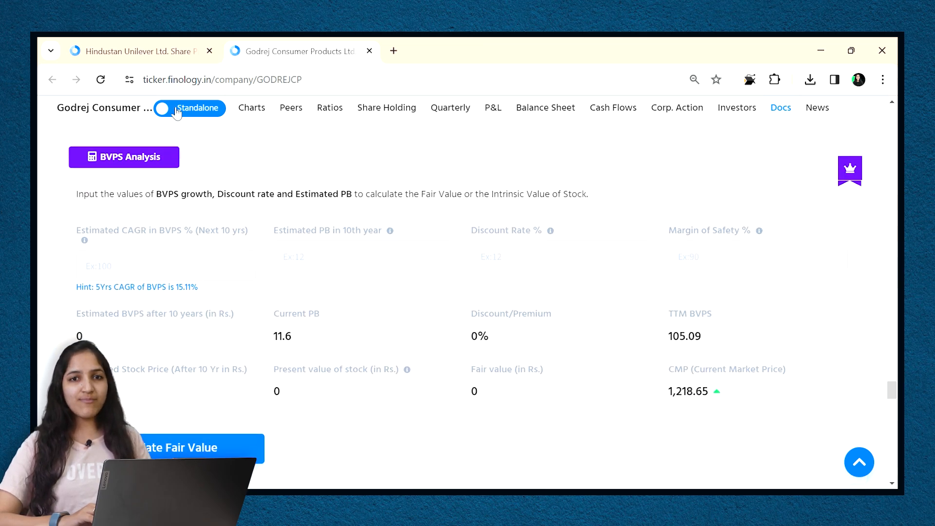
{"action": "left_click", "coordinate": [758, 256]}
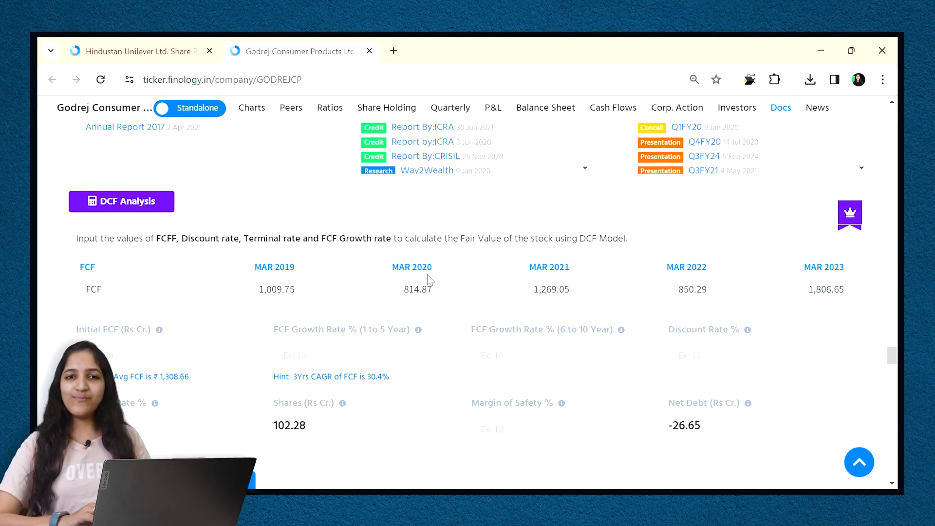
{"action": "scroll", "scroll_direction": "down", "scroll_amount": 3}
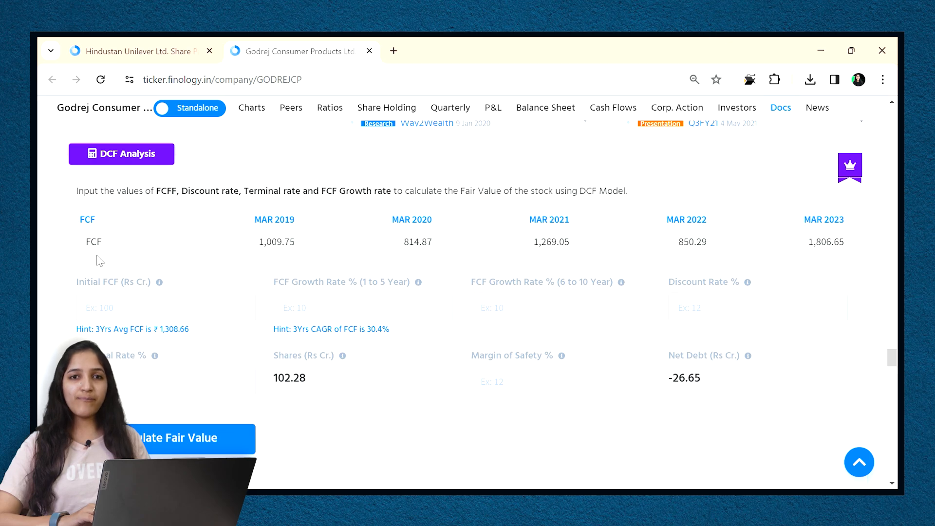
{"action": "left_click", "coordinate": [121, 154]}
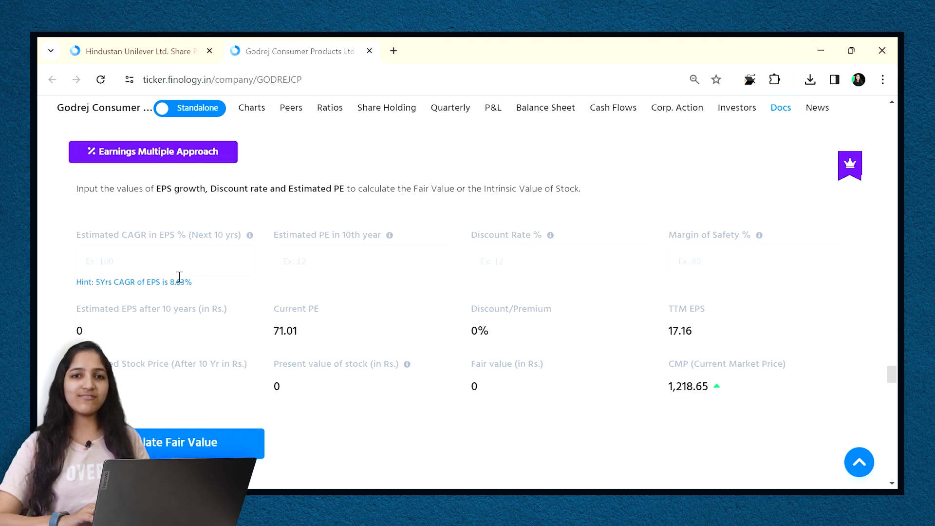
{"action": "mouse_move", "coordinate": [594, 407]}
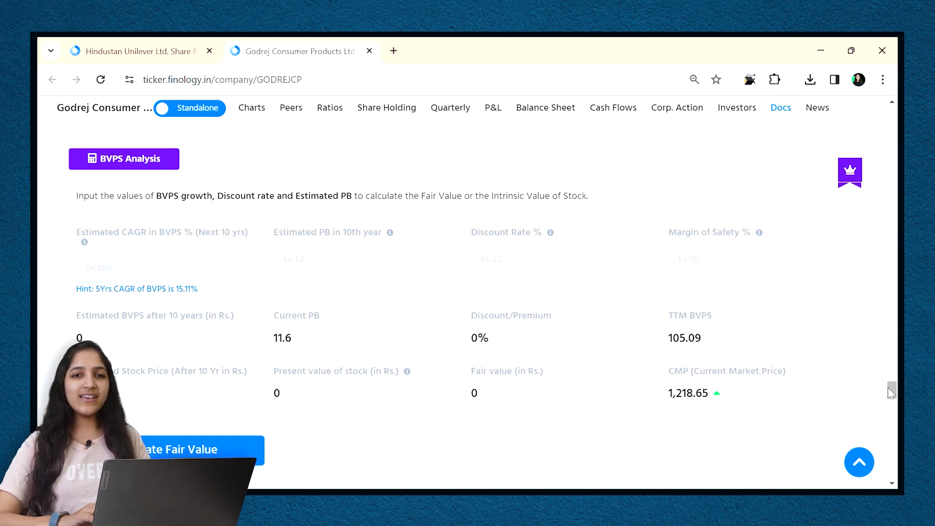
{"action": "mouse_move", "coordinate": [859, 463]}
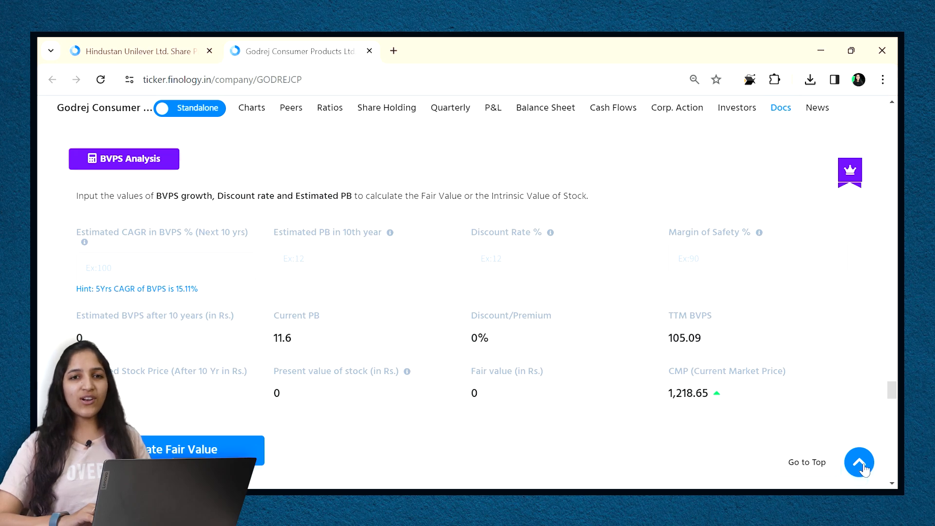
Return to the top and search 'lars' to open the Larsen & Toubro company page
{"action": "left_click", "coordinate": [859, 463]}
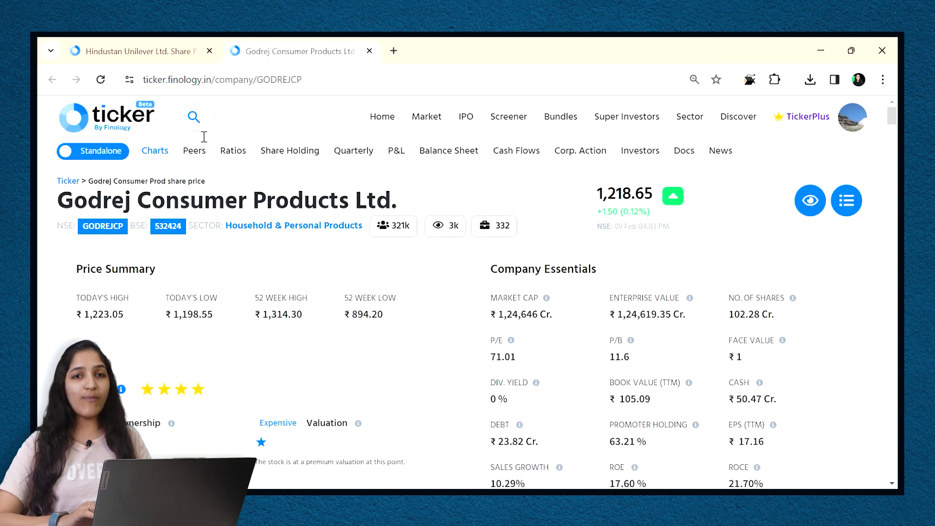
{"action": "left_click", "coordinate": [193, 117]}
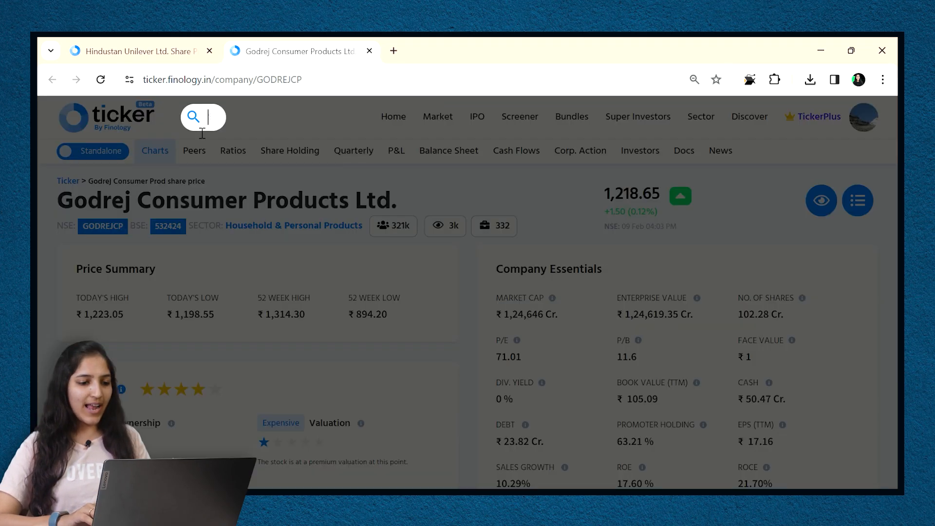
{"action": "type", "text": "lars"}
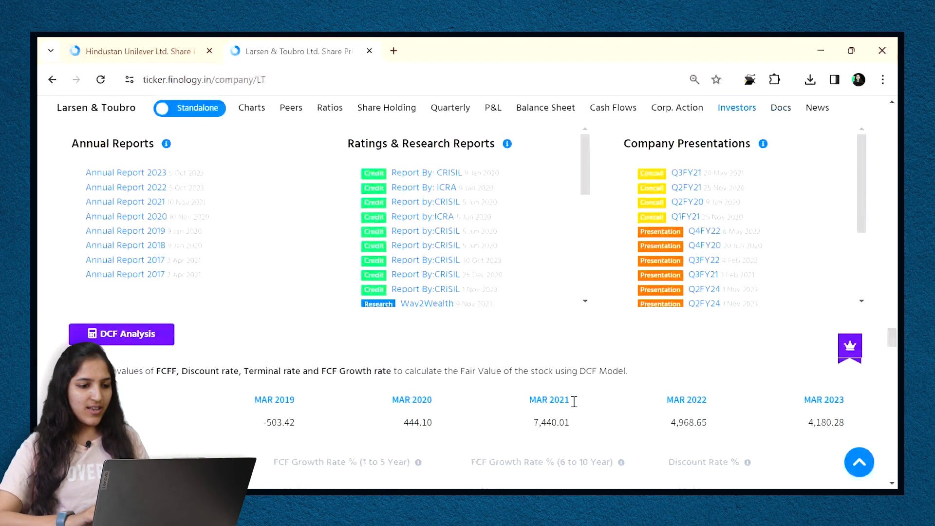
Enter L&T's initial FCF 5,530 with 20%/15% growth, 12% discount and 7% terminal rate
{"action": "scroll", "scroll_direction": "down", "scroll_amount": 3}
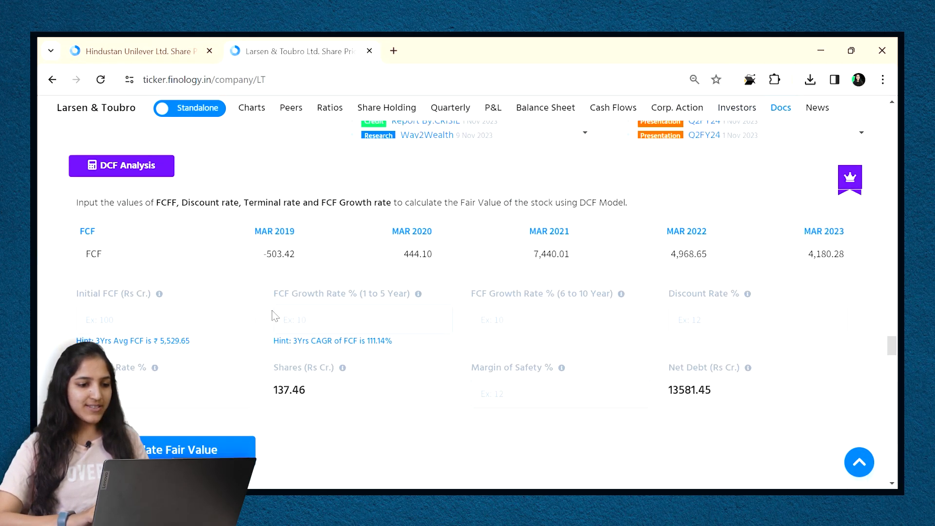
{"action": "mouse_move", "coordinate": [385, 309]}
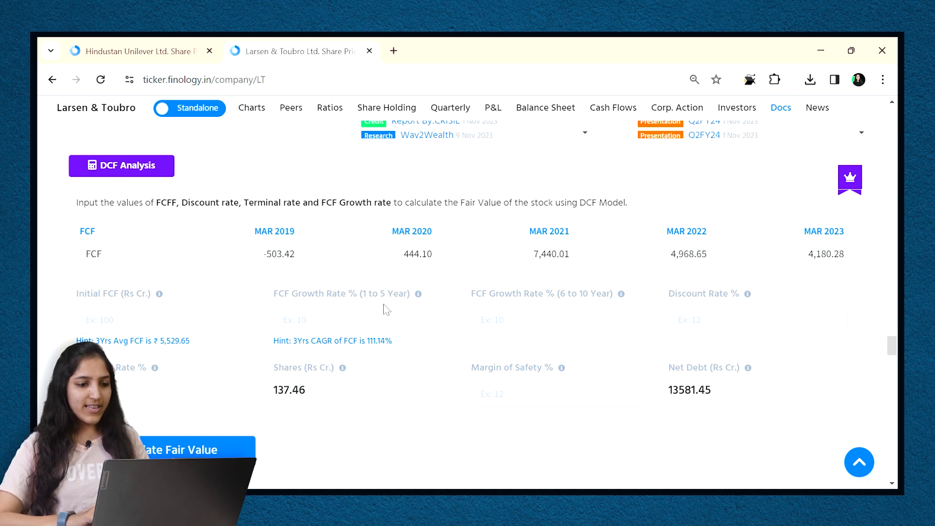
{"action": "left_click", "coordinate": [165, 319]}
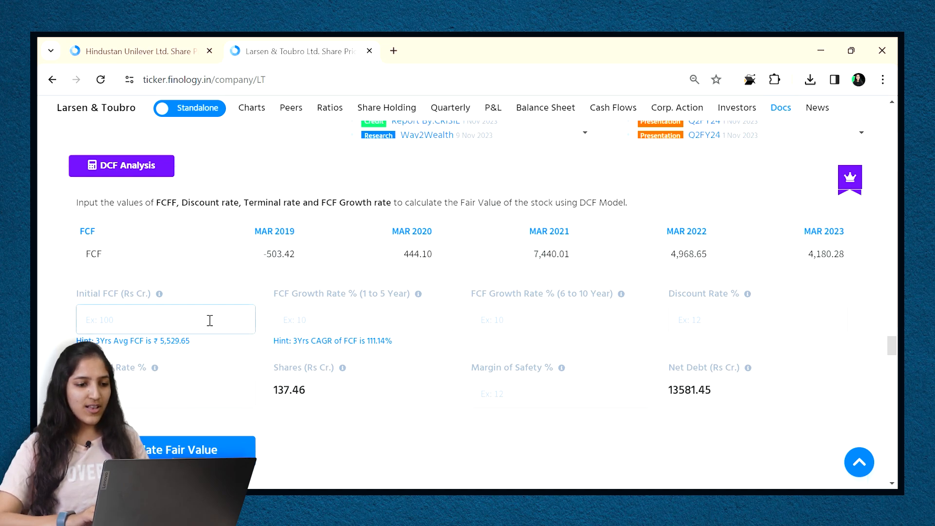
{"action": "left_click", "coordinate": [165, 319]}
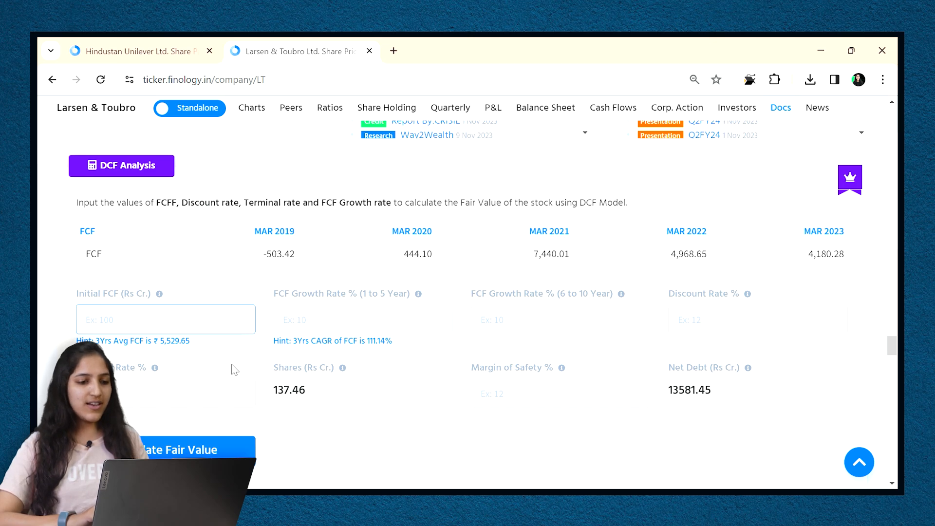
{"action": "type", "text": "5530"}
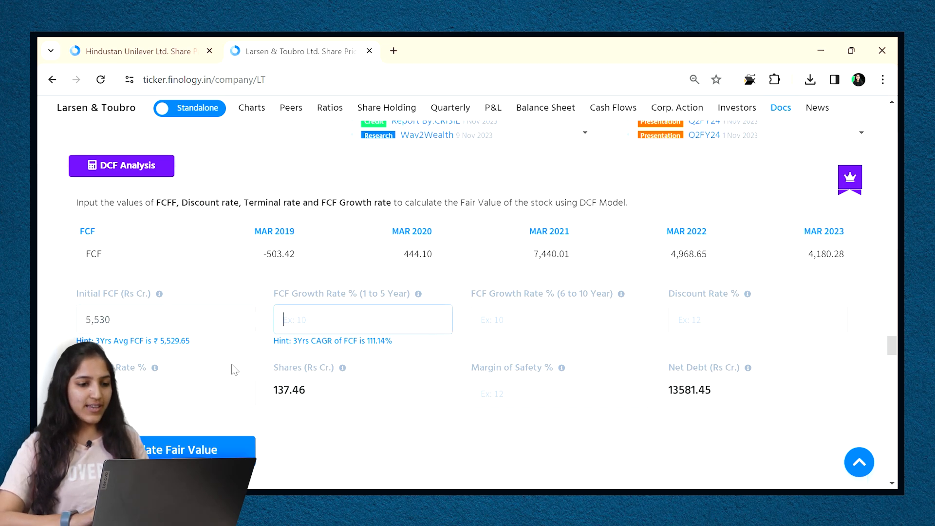
{"action": "type", "text": "15"}
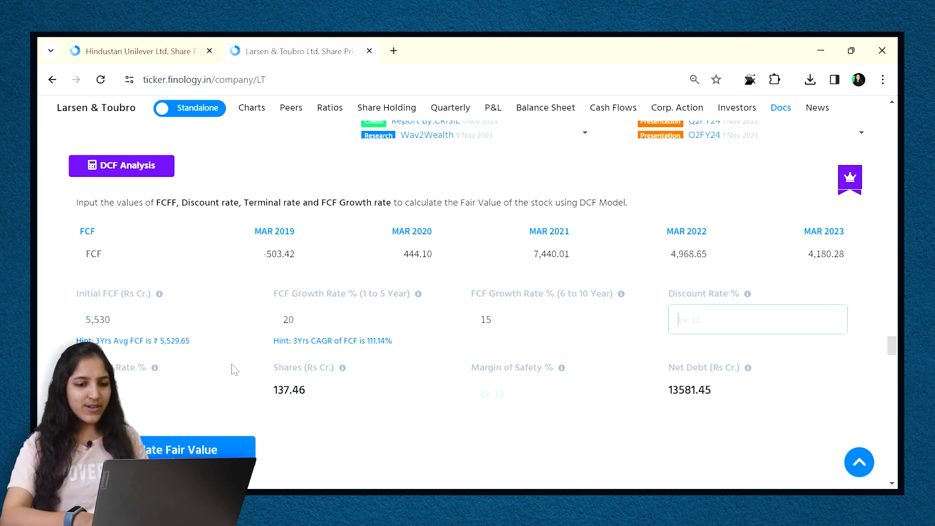
{"action": "type", "text": "1"}
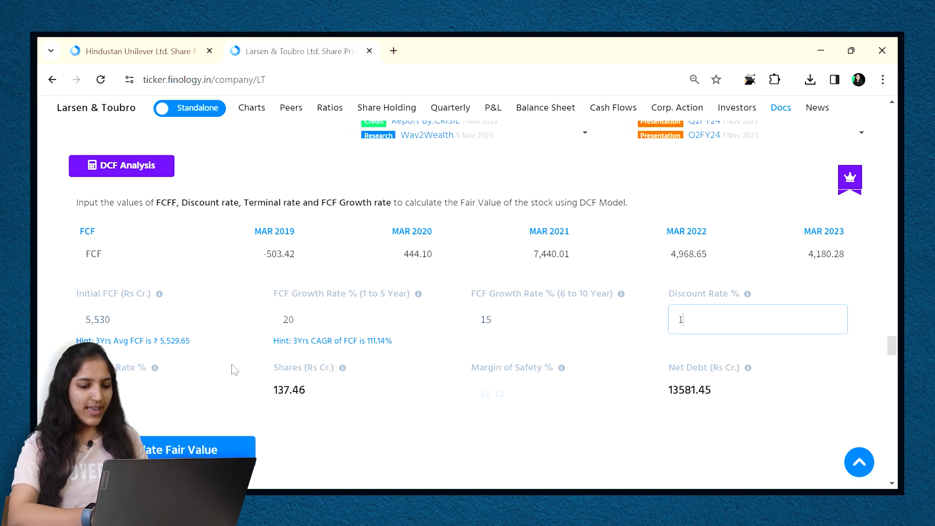
{"action": "type", "text": "2"}
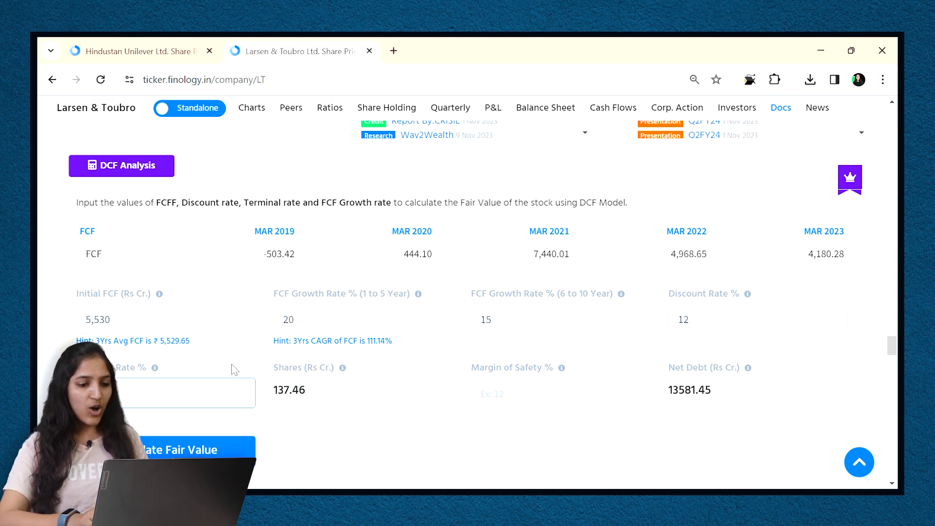
Set a 10% margin of safety and calculate the DCF fair value
{"action": "left_click", "coordinate": [560, 393]}
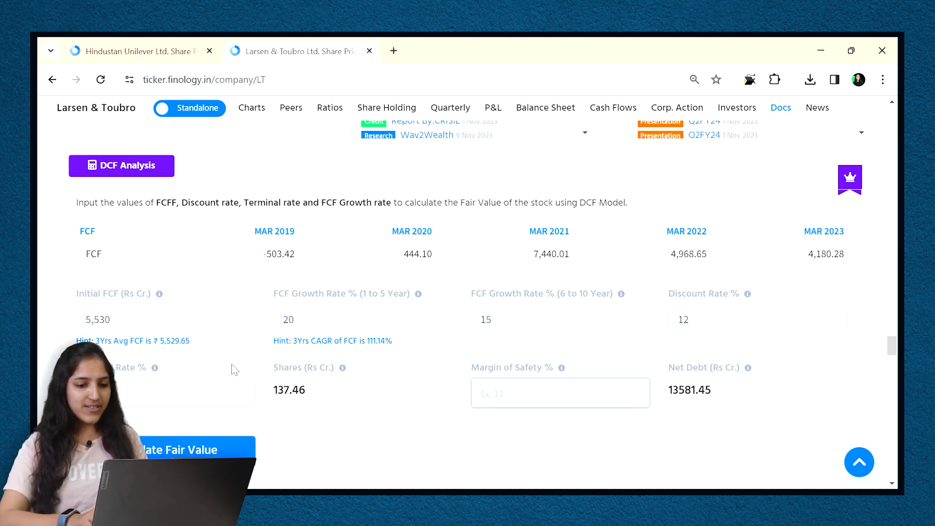
{"action": "type", "text": "10"}
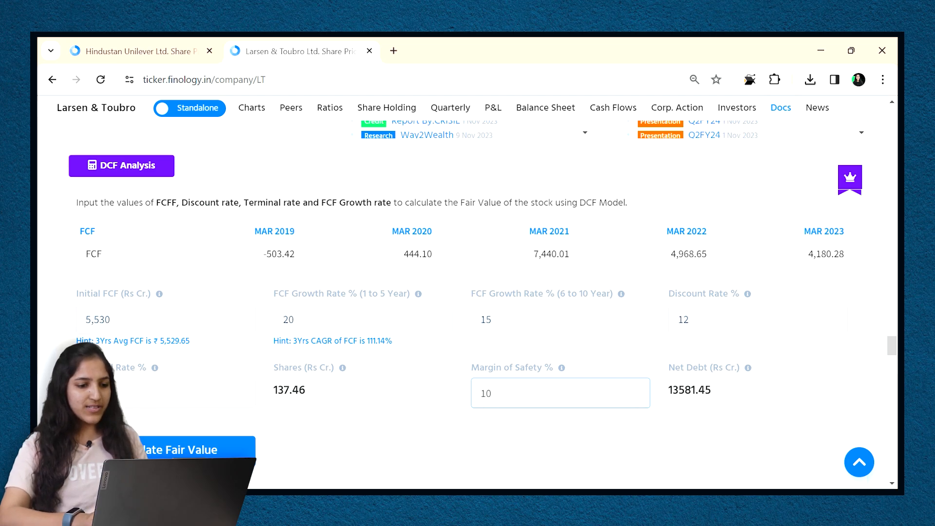
{"action": "left_click", "coordinate": [178, 450]}
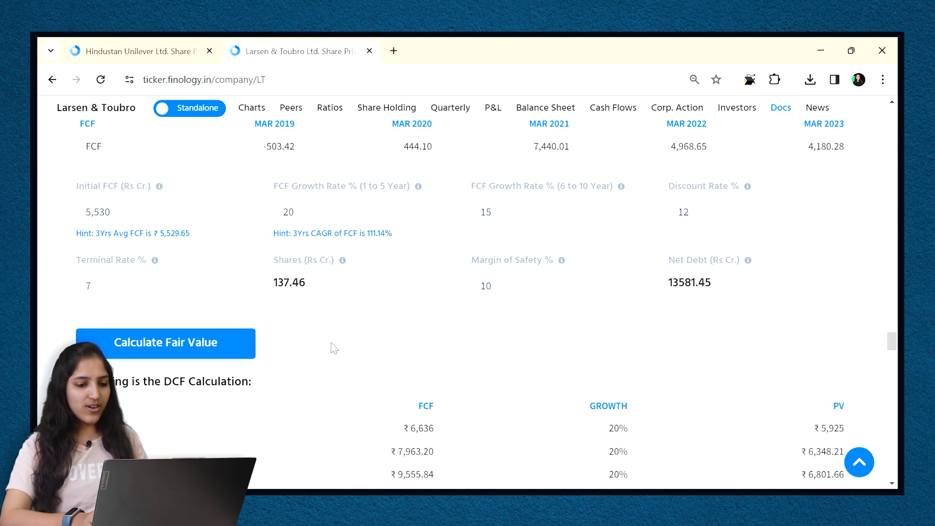
Review the DCF result of ₹1,844.77 against the ₹3,324.55 market price and scroll to BVPS Analysis
{"action": "scroll", "scroll_direction": "down", "scroll_amount": 3}
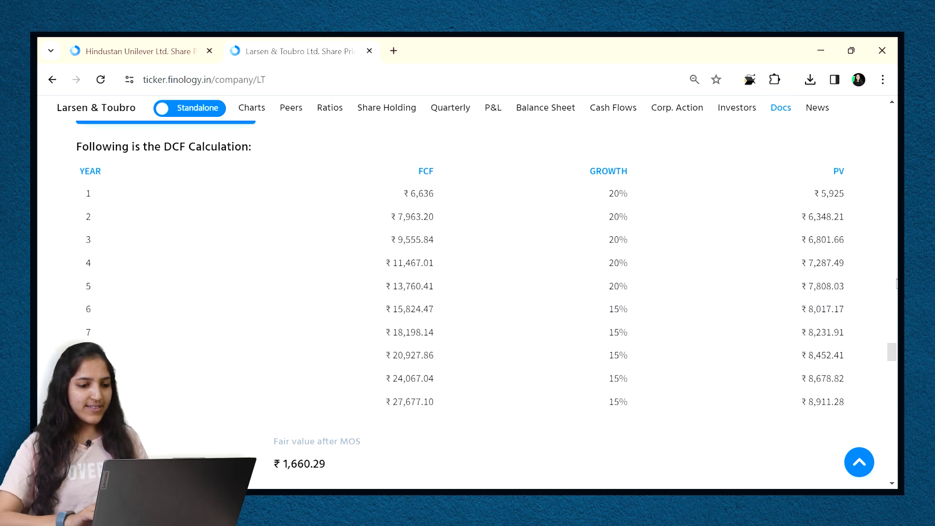
{"action": "scroll", "scroll_direction": "down", "scroll_amount": 3}
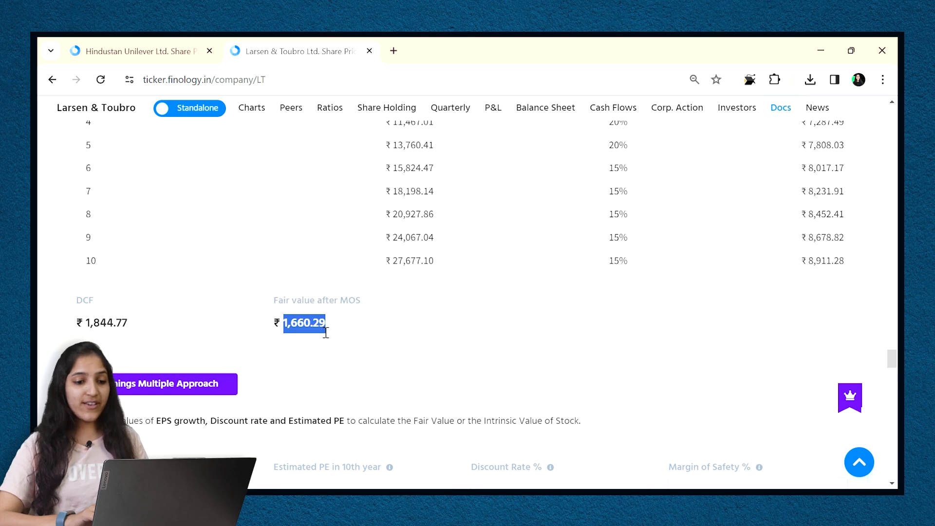
{"action": "scroll", "scroll_direction": "down", "scroll_amount": 3}
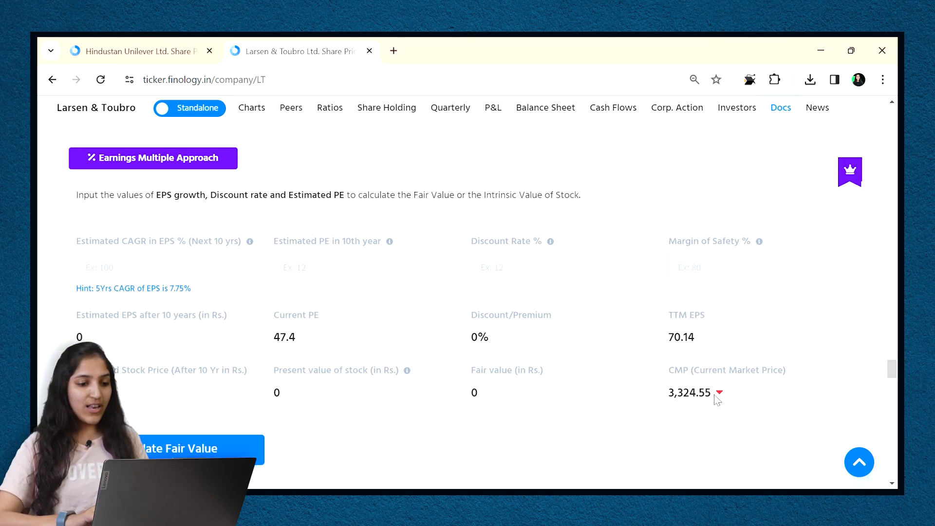
{"action": "double_click", "coordinate": [689, 393]}
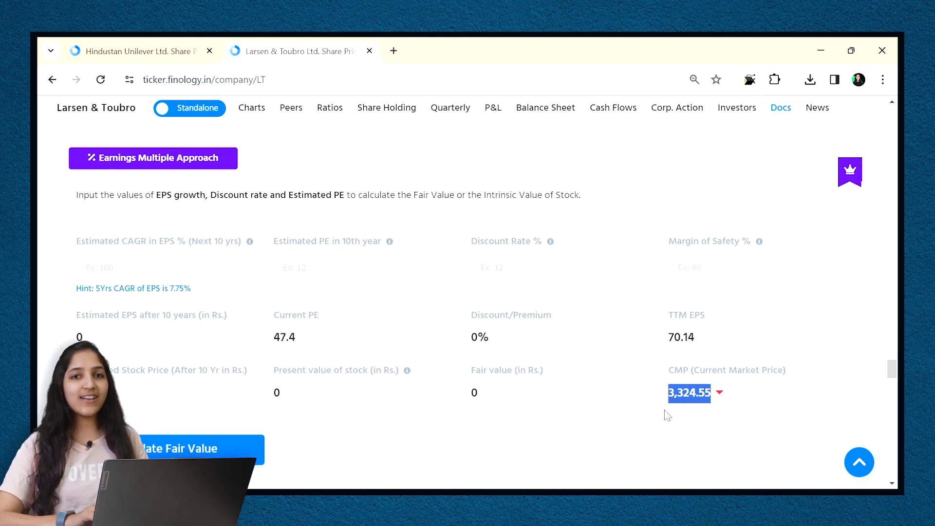
{"action": "scroll", "scroll_direction": "up", "scroll_amount": 3}
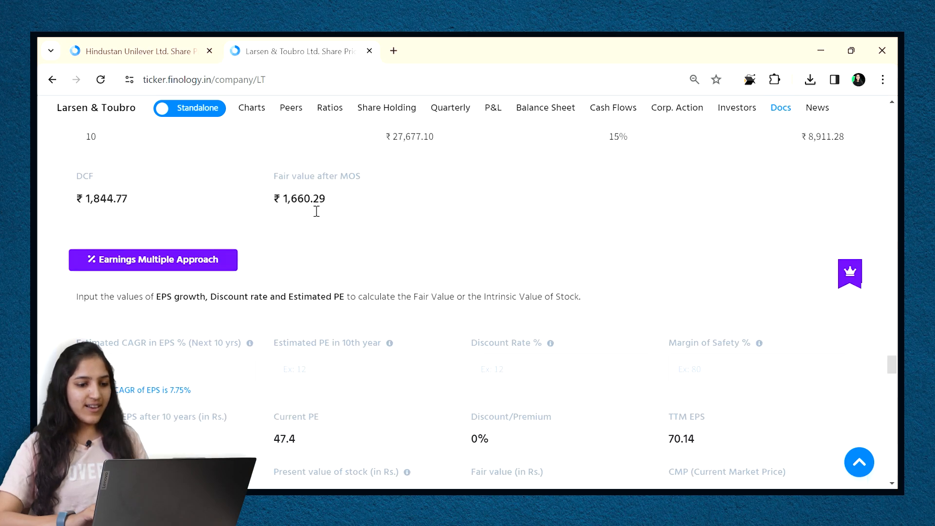
{"action": "scroll", "scroll_direction": "down", "scroll_amount": 3}
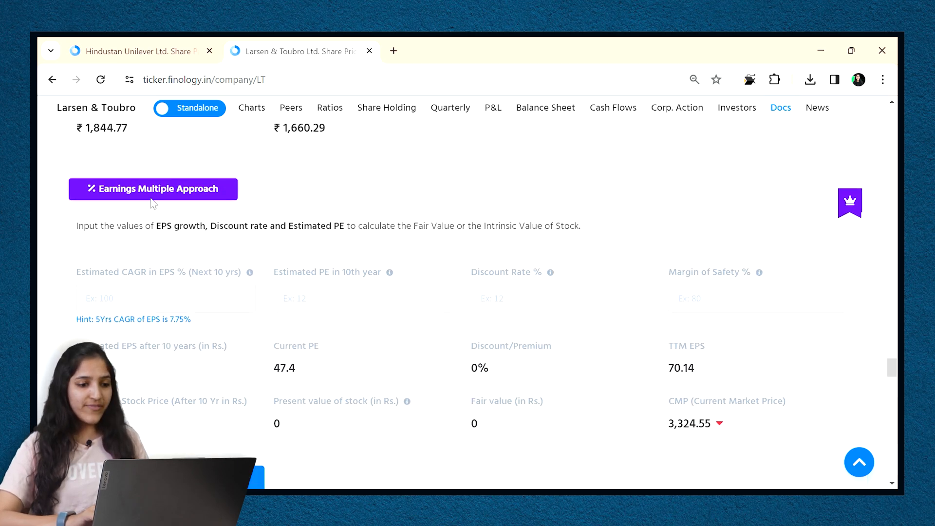
{"action": "scroll", "scroll_direction": "down", "scroll_amount": 3}
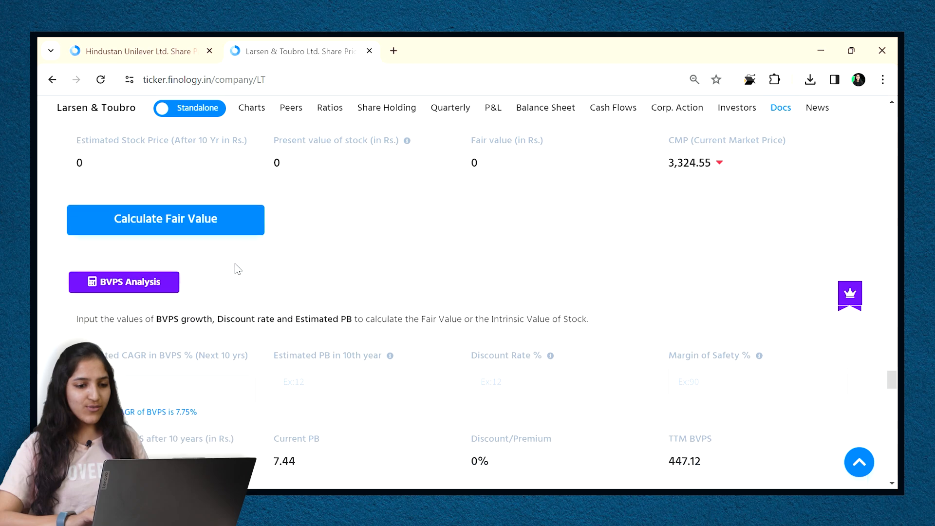
Enter 8% CAGR, PB 6, 12% discount and 10% margin, giving a BVPS fair value of ₹1,678.32
{"action": "scroll", "scroll_direction": "down", "scroll_amount": 3}
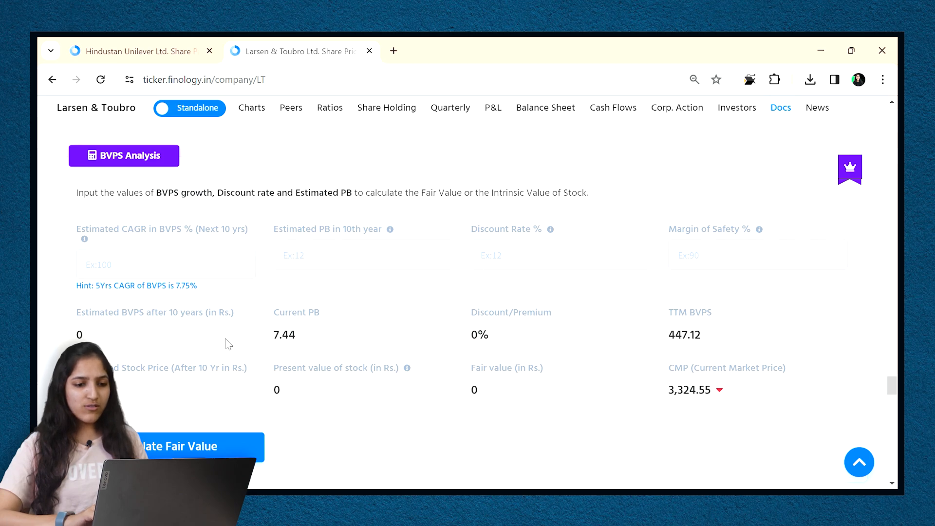
{"action": "left_click", "coordinate": [165, 264]}
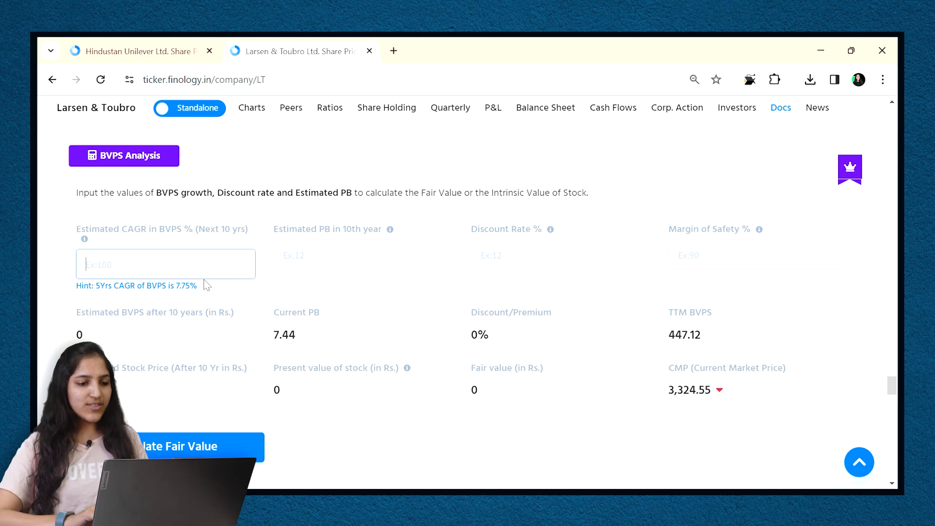
{"action": "type", "text": "8"}
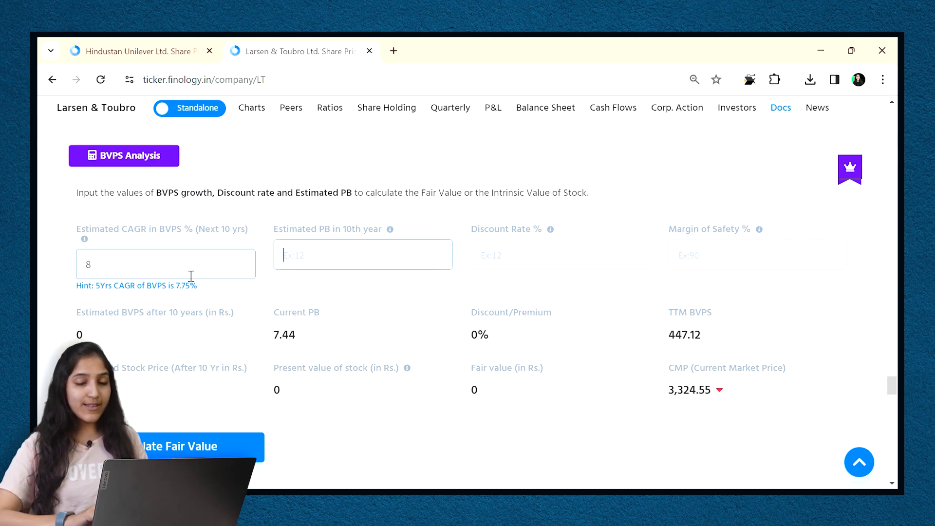
{"action": "type", "text": "6"}
{"action": "left_click", "coordinate": [758, 255]}
{"action": "type", "text": "1"}
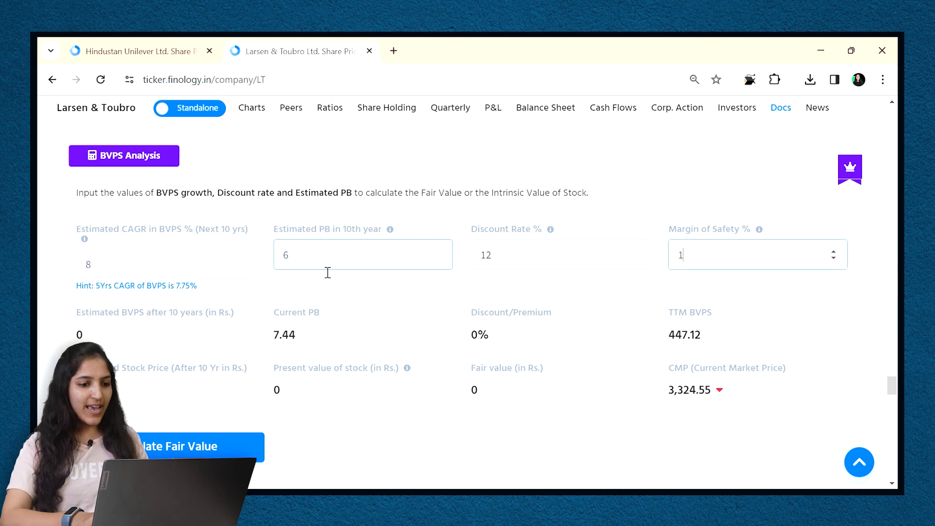
{"action": "type", "text": "0"}
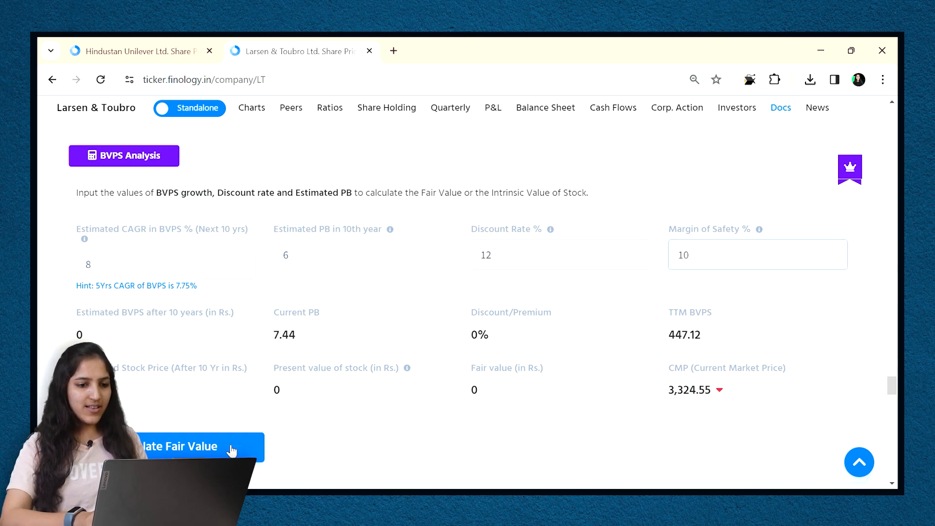
{"action": "left_click", "coordinate": [179, 446]}
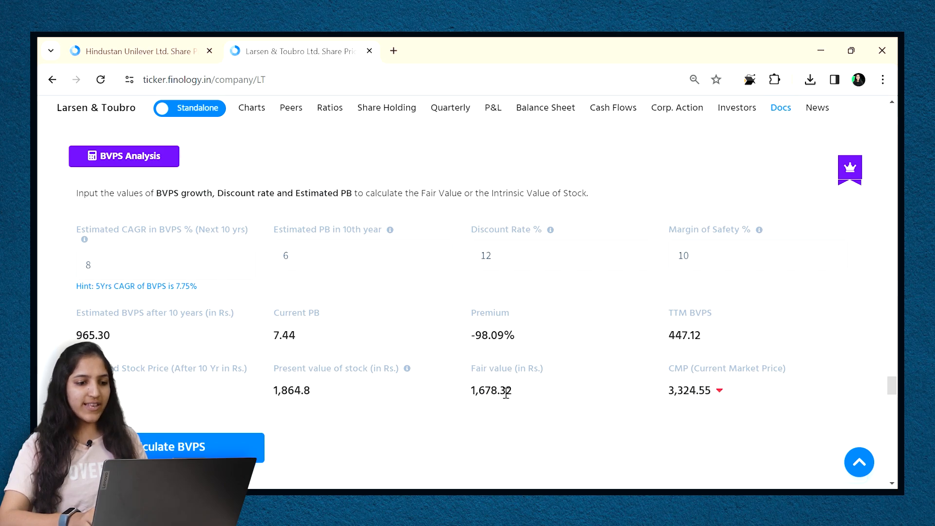
{"action": "double_click", "coordinate": [492, 390]}
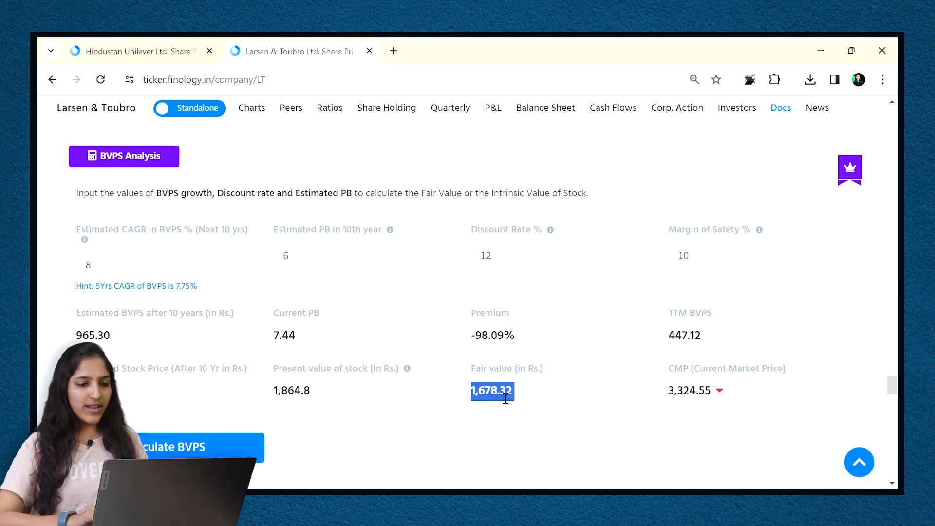
{"action": "scroll", "scroll_direction": "down", "scroll_amount": 3}
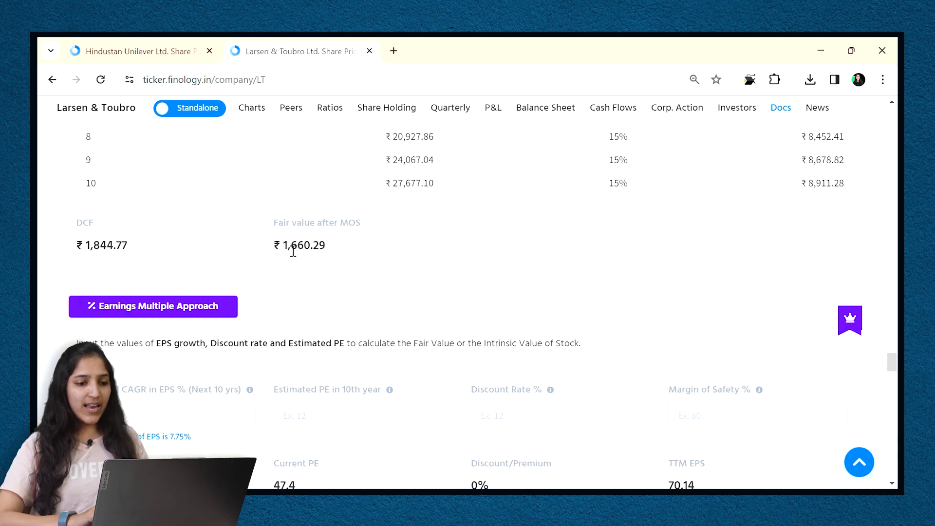
{"action": "scroll", "scroll_direction": "down", "scroll_amount": 3}
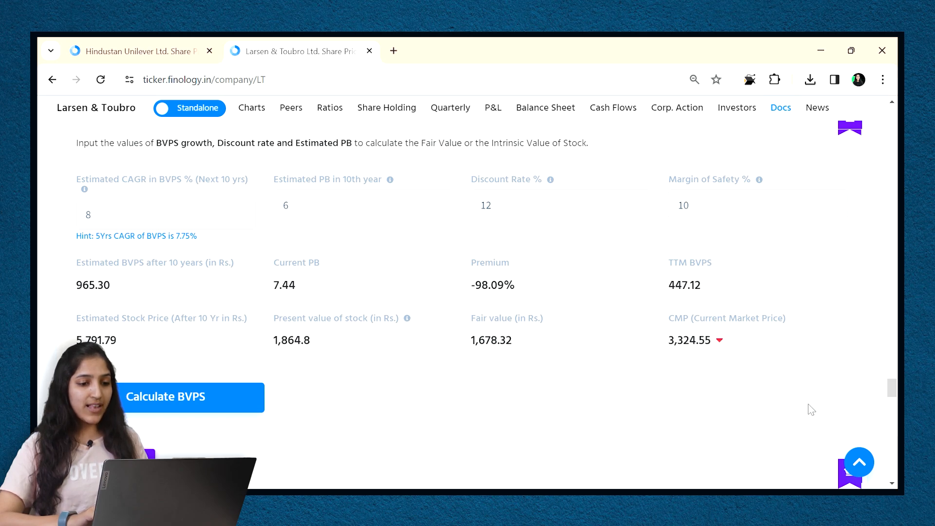
{"action": "mouse_move", "coordinate": [859, 463]}
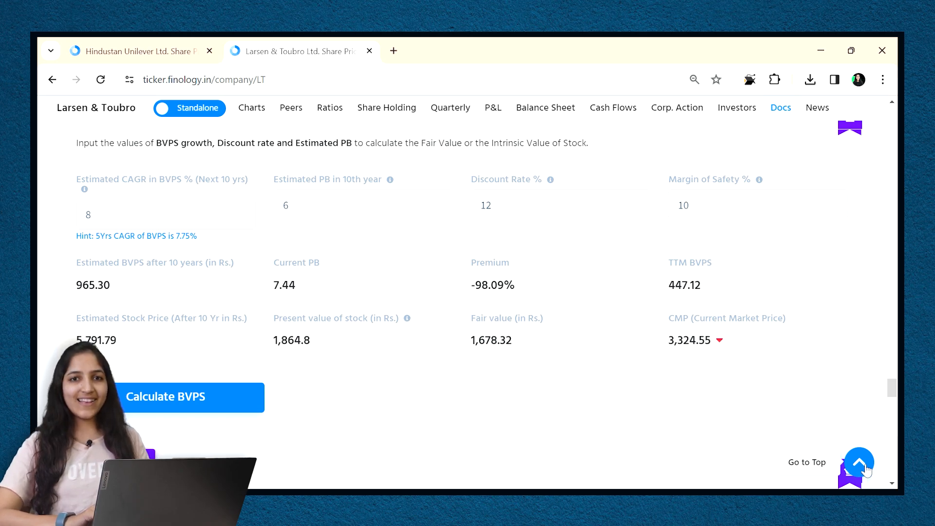
Return to the top and open the Portfolio from the profile menu in a new tab
{"action": "left_click", "coordinate": [860, 462]}
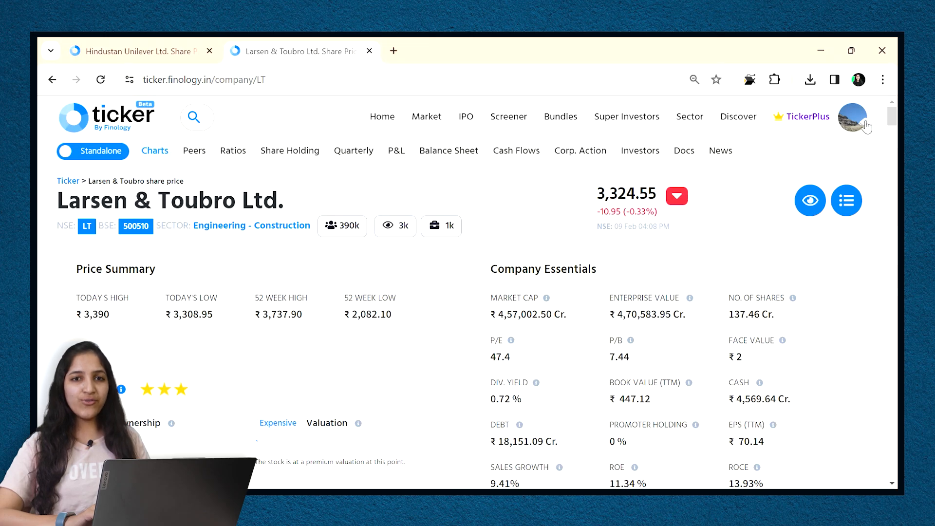
{"action": "left_click", "coordinate": [854, 116]}
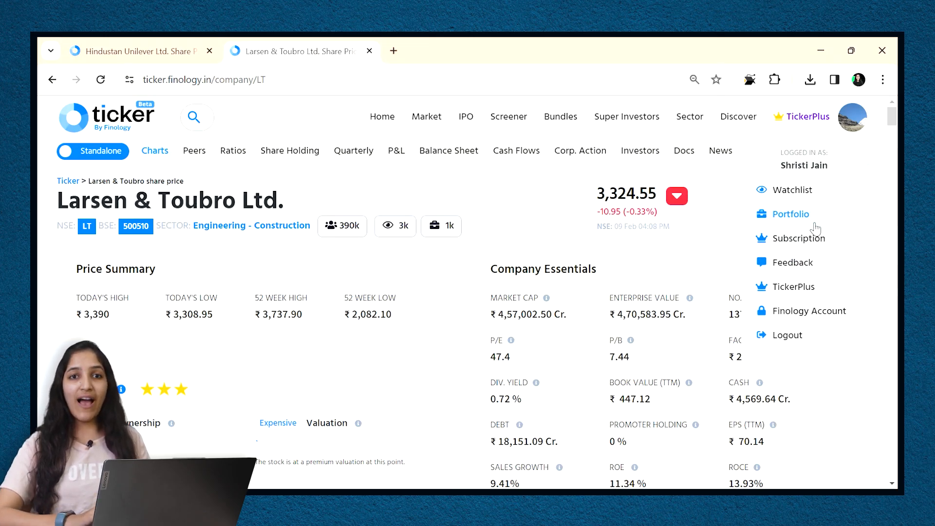
{"action": "left_click", "coordinate": [792, 213]}
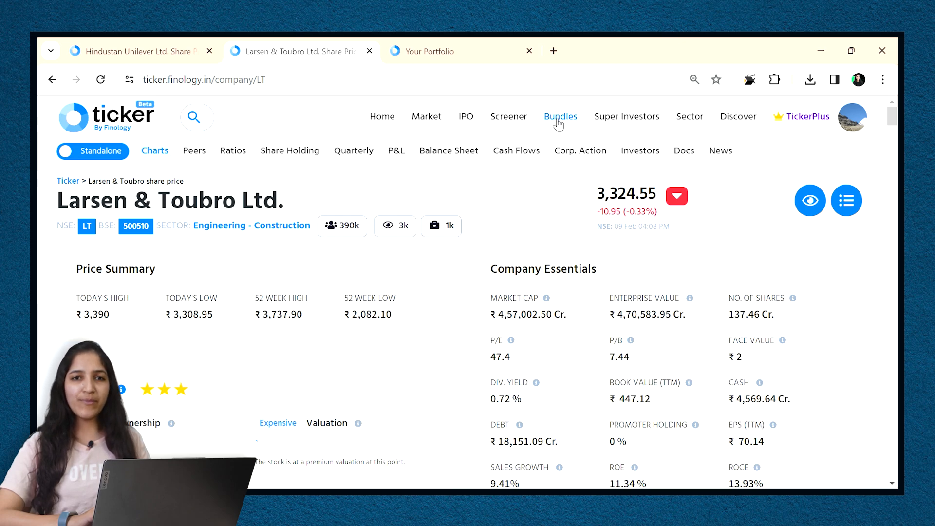
Go to the Ticker Bundles page and browse baskets like Canslim Basket and Efficient Banks
{"action": "left_click", "coordinate": [560, 117]}
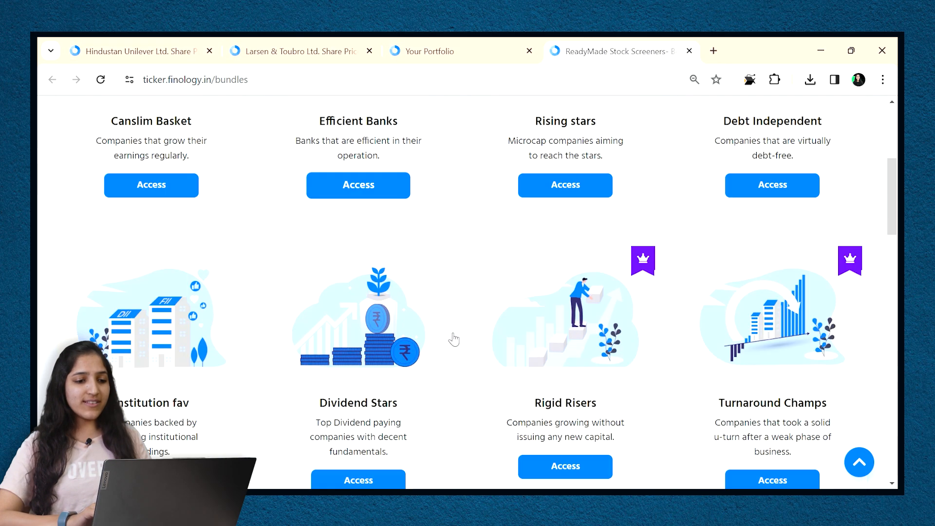
{"action": "scroll", "scroll_direction": "down", "scroll_amount": 3}
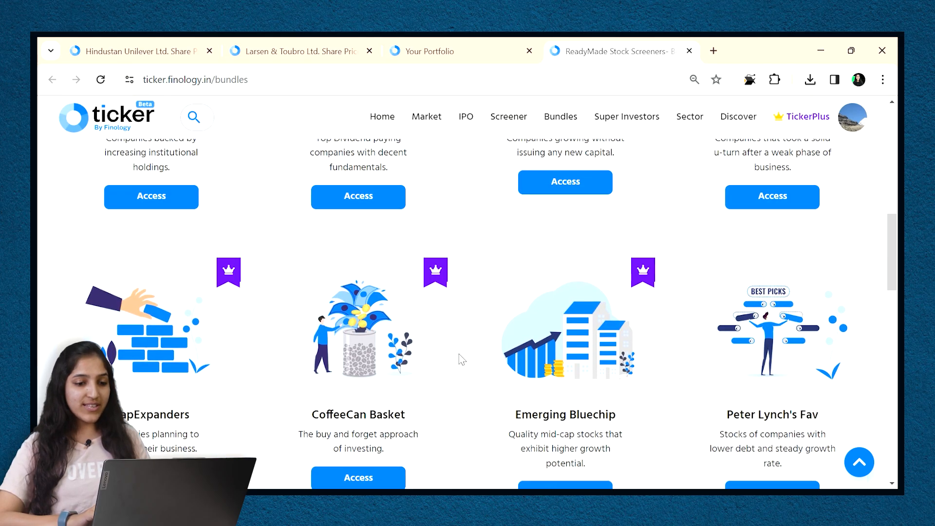
{"action": "scroll", "scroll_direction": "down", "scroll_amount": 3}
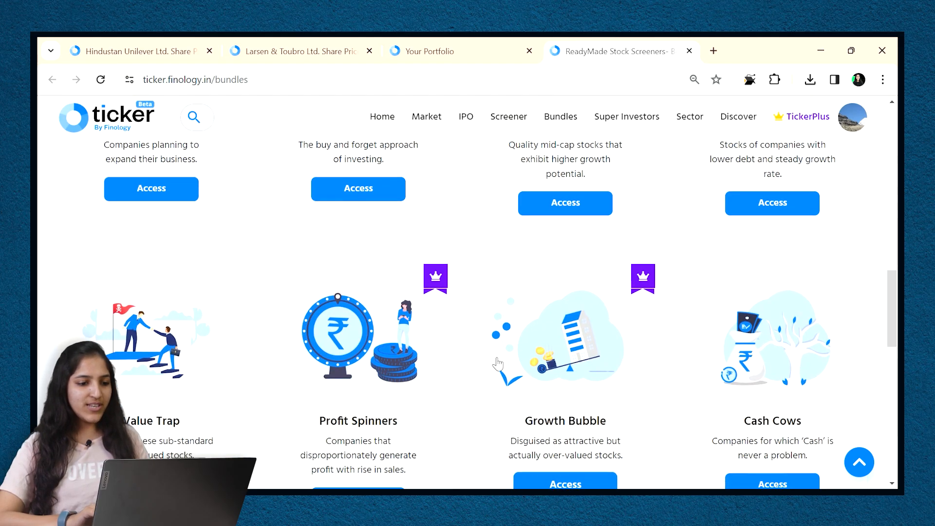
{"action": "scroll", "scroll_direction": "up", "scroll_amount": 3}
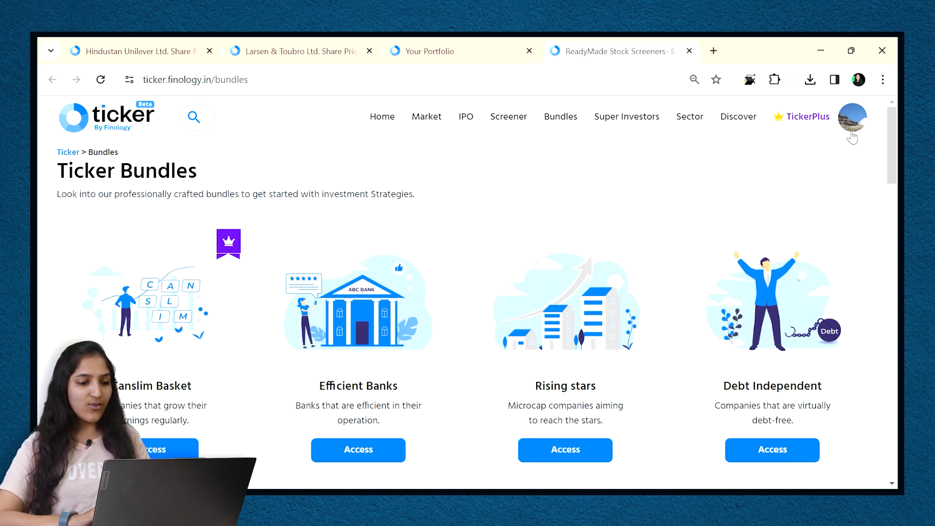
Switch to the portfolio tab and scroll through the 24 holdings' allocation charts to the Style Box
{"action": "left_click", "coordinate": [852, 118]}
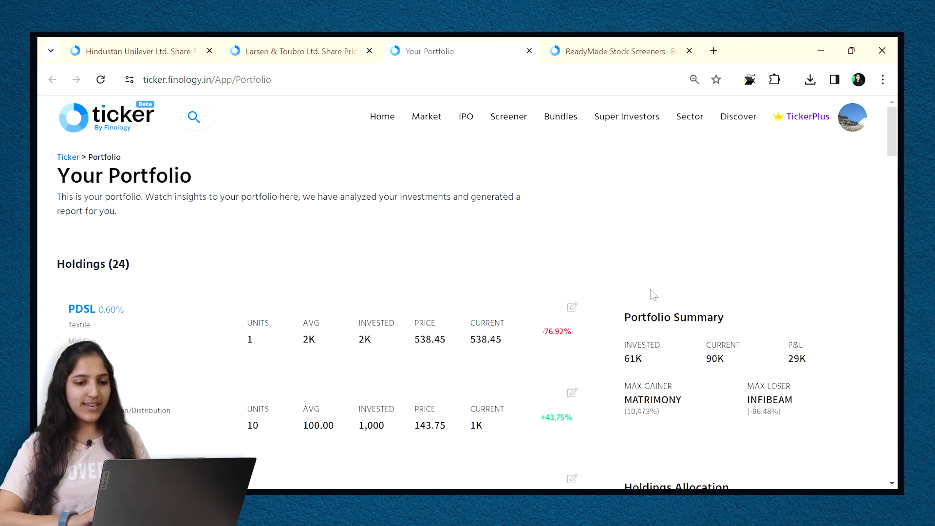
{"action": "scroll", "scroll_direction": "down", "scroll_amount": 3}
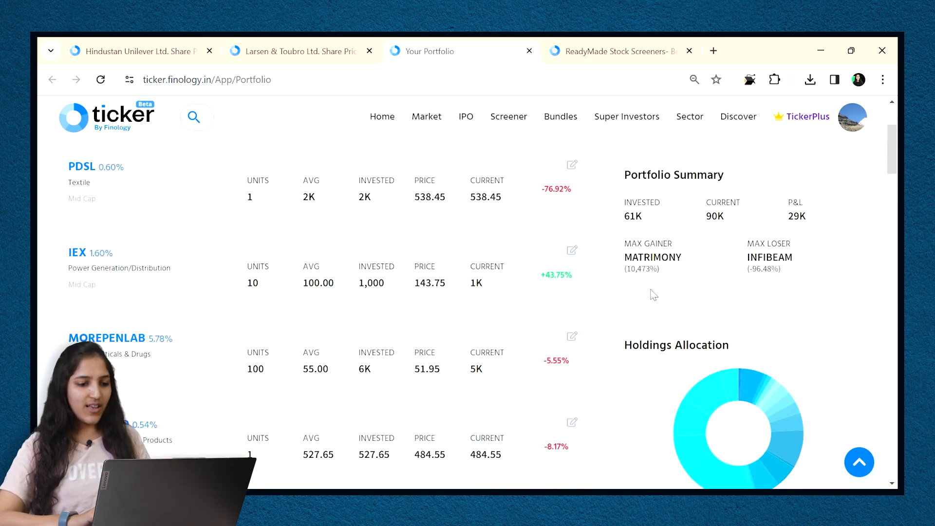
{"action": "scroll", "scroll_direction": "down", "scroll_amount": 3}
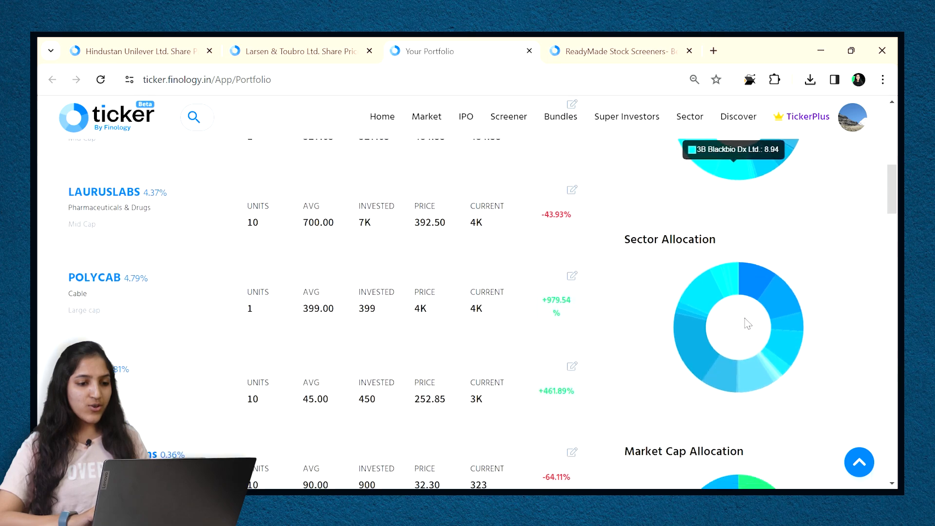
{"action": "scroll", "scroll_direction": "down", "scroll_amount": 3}
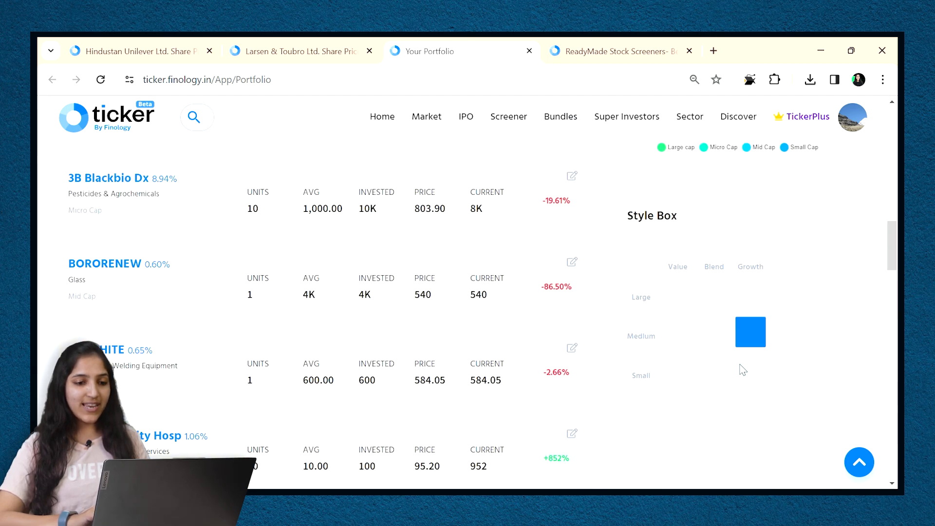
{"action": "mouse_move", "coordinate": [645, 351]}
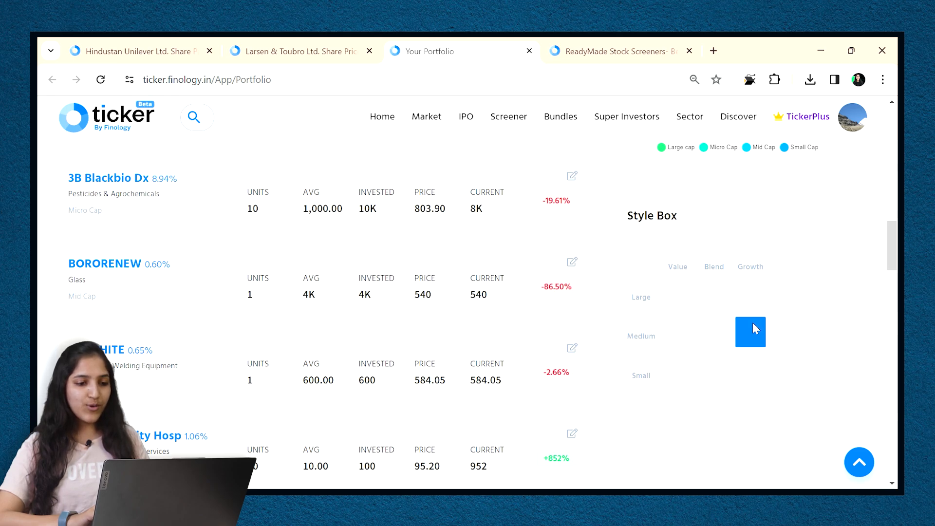
{"action": "mouse_move", "coordinate": [566, 285]}
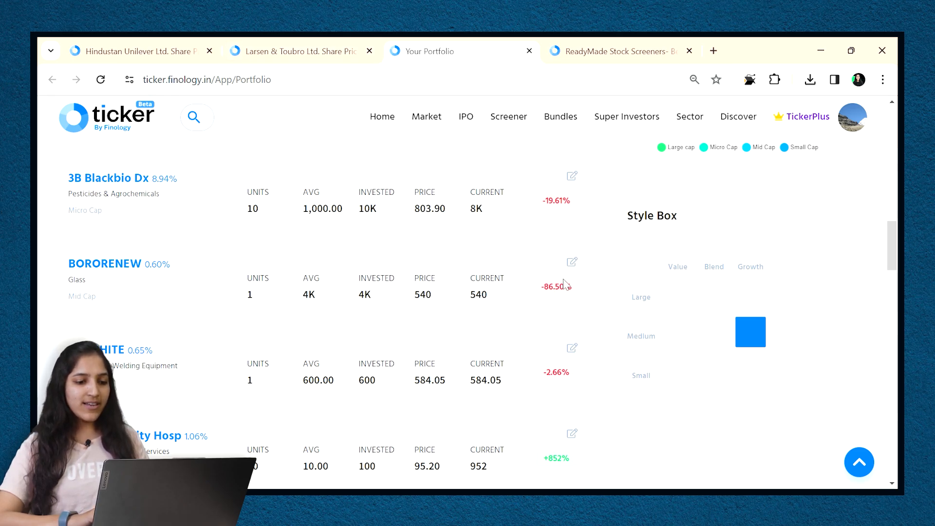